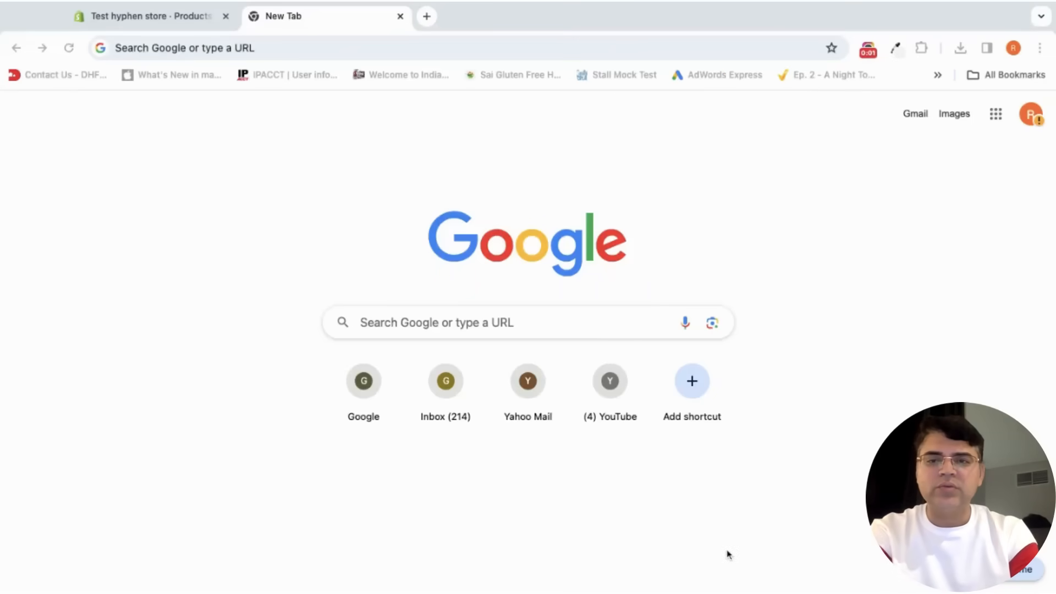
- Load the Shopify App Store at apps.shopify.com in the new Chrome tab
click(404, 47)
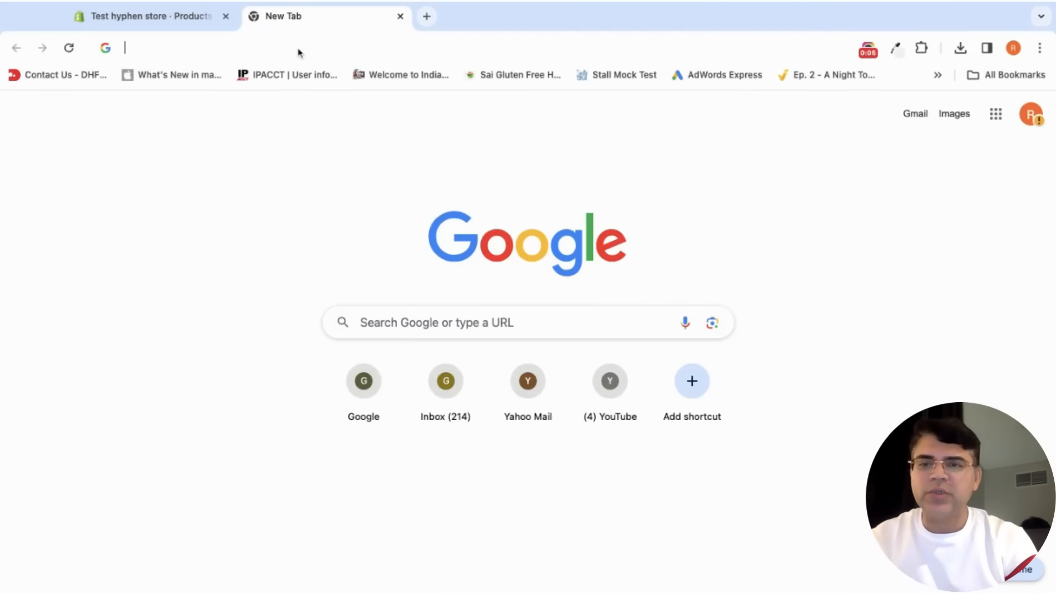
text(apps.shopify.com/product-and-variant-ids)
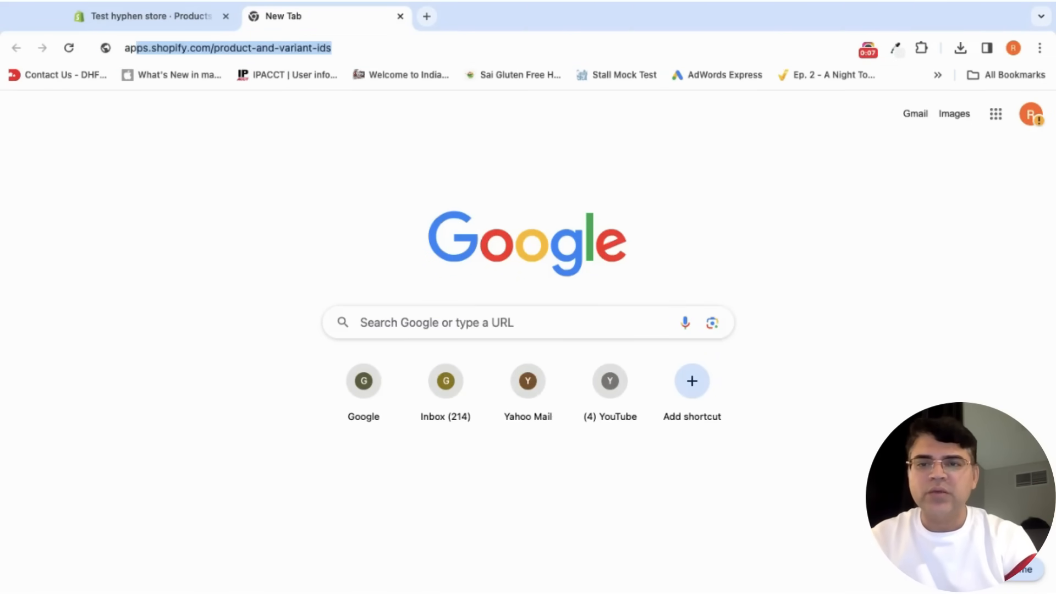
text(/reviews#modal-show=ReviewListingModal)
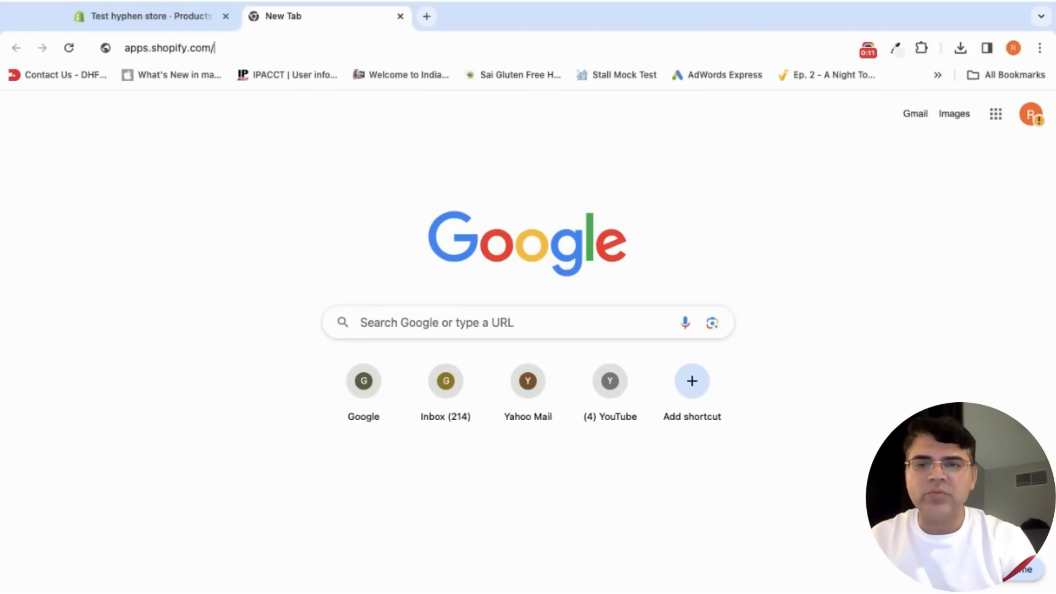
key(Return)
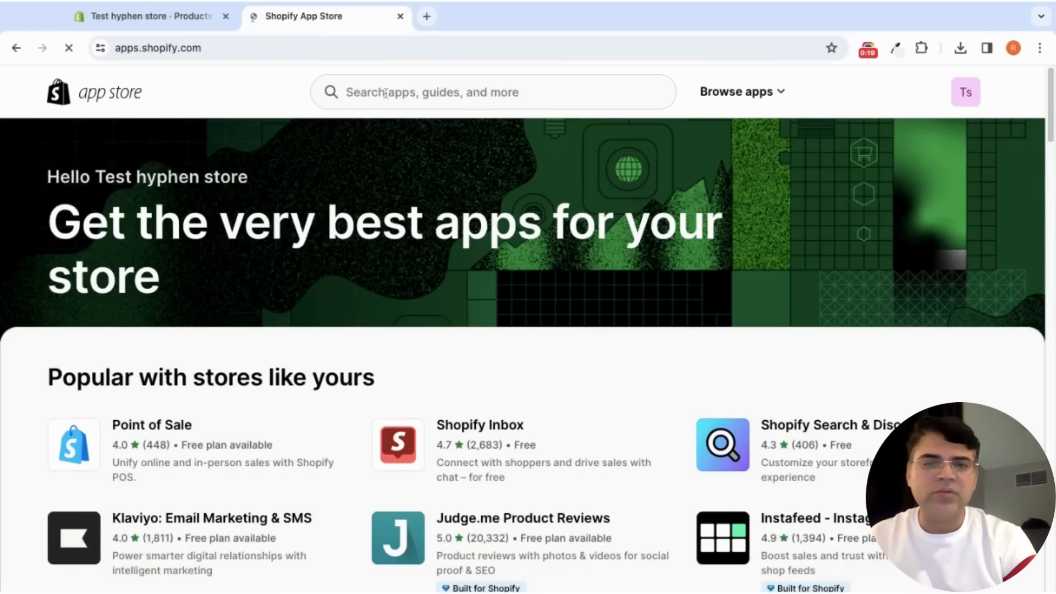
- Search the App Store for webappslive and open the Duplicate Finder listing
text(webappslive)
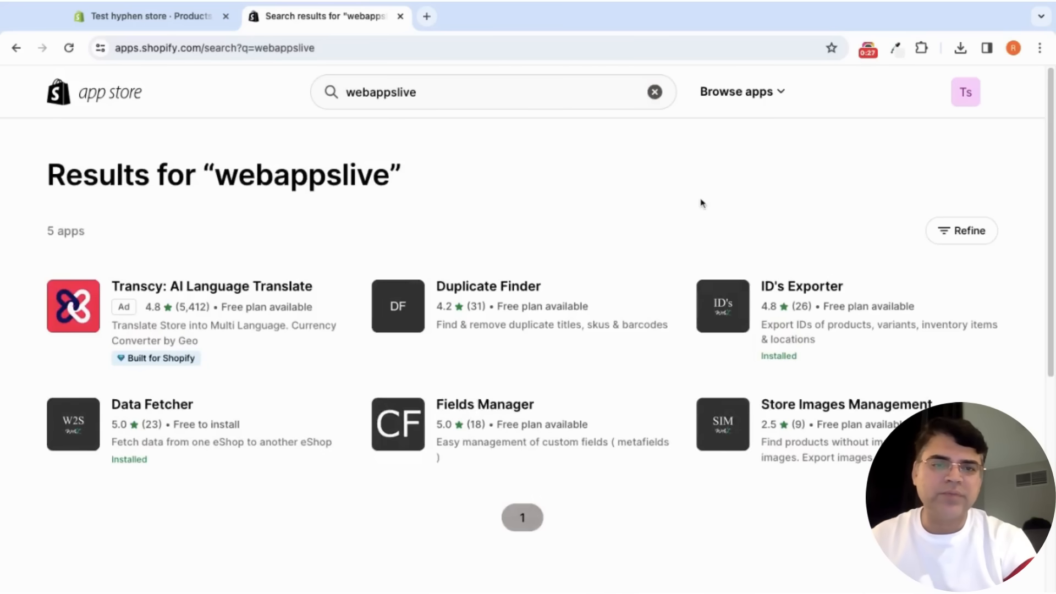
scroll(down, 3)
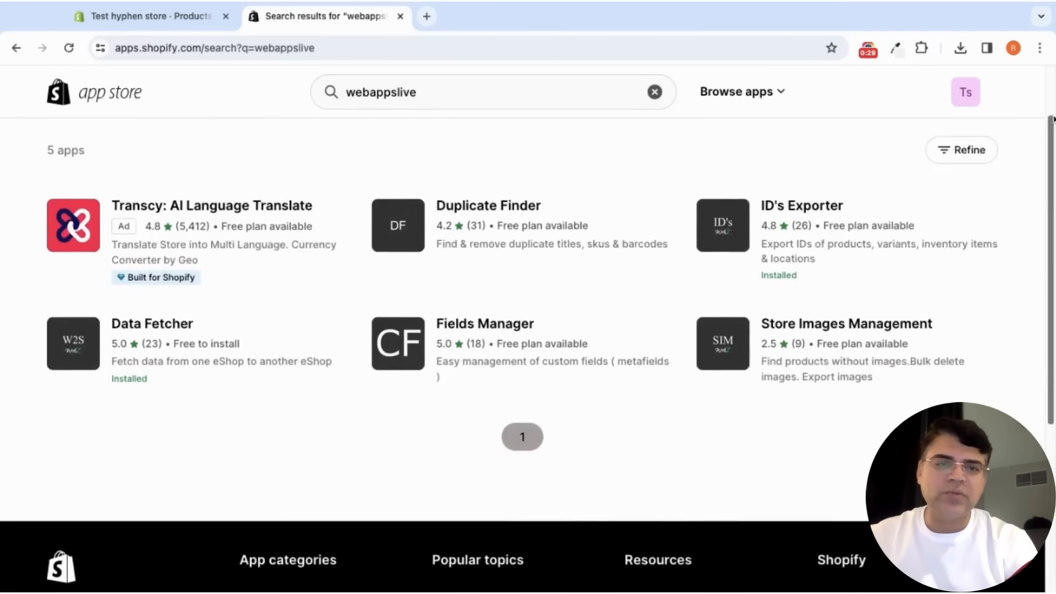
scroll(up, 3)
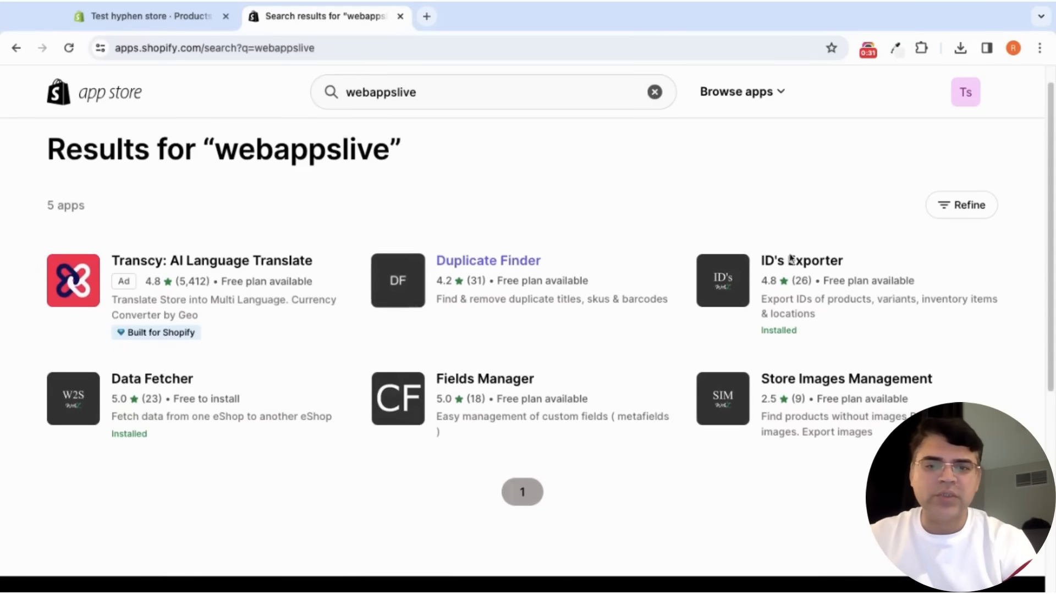
mouse_move(478, 274)
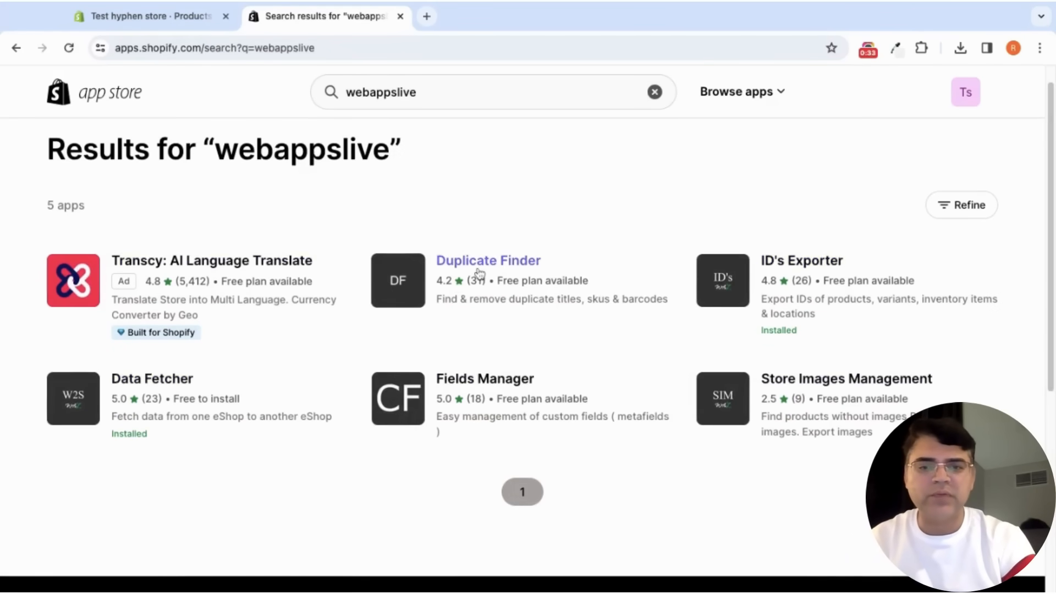
mouse_move(501, 269)
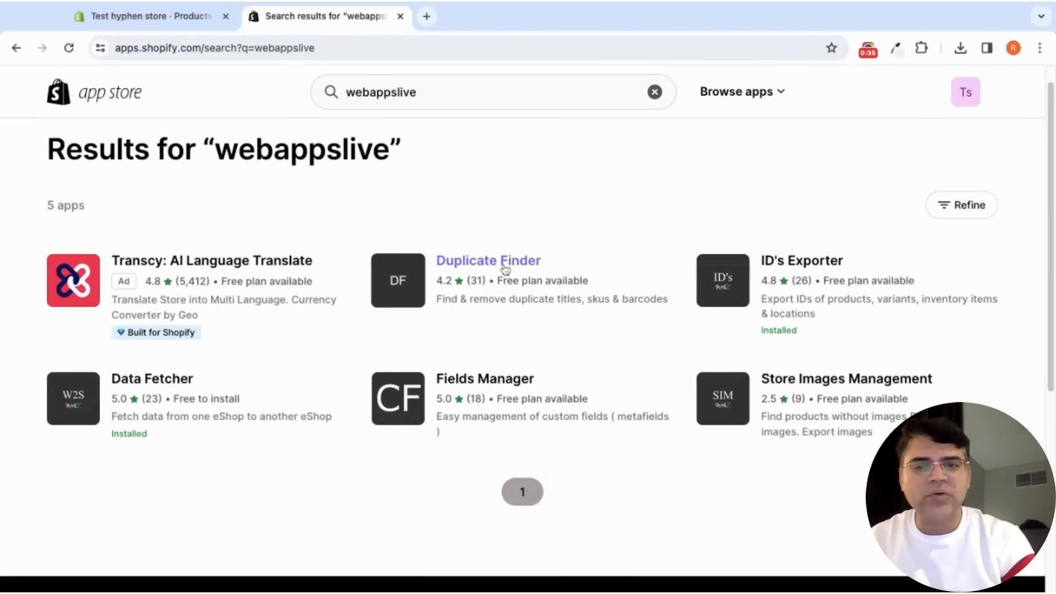
click(487, 261)
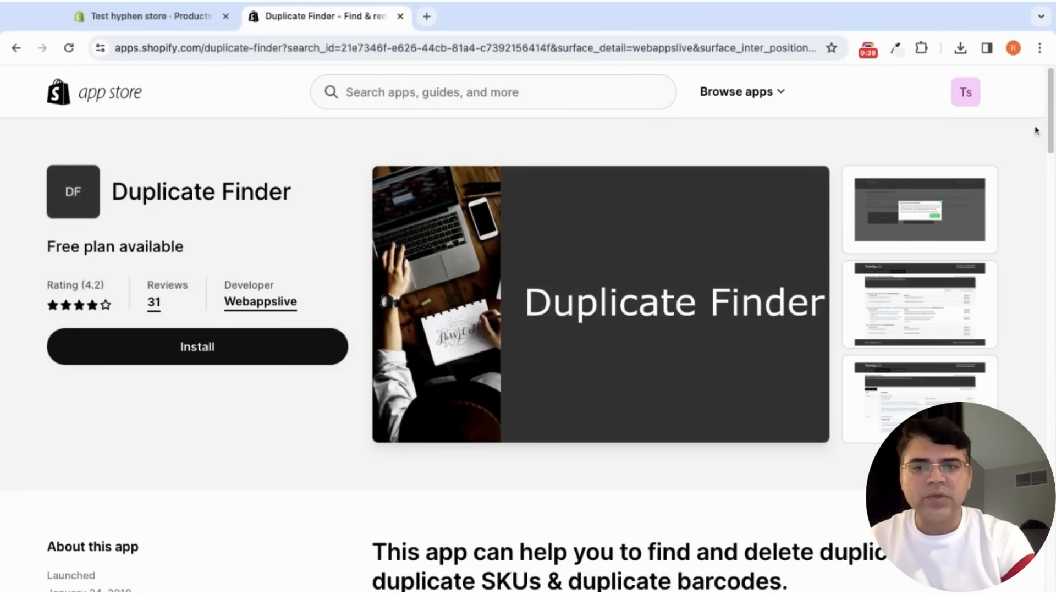
- Review Duplicate Finder's free pricing plan on its listing page
scroll(down, 3)
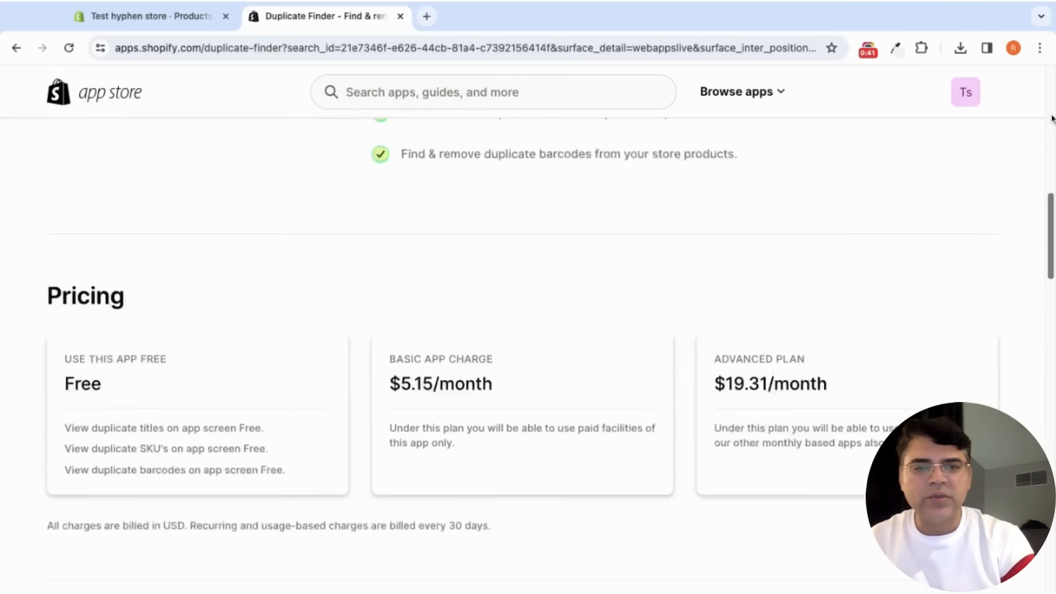
scroll(down, 3)
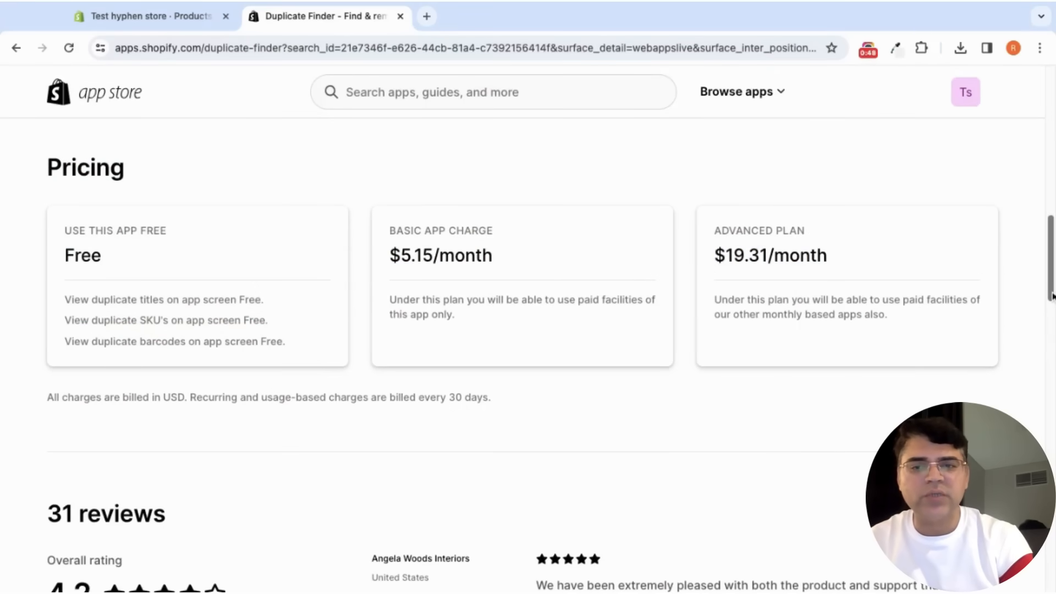
scroll(up, 3)
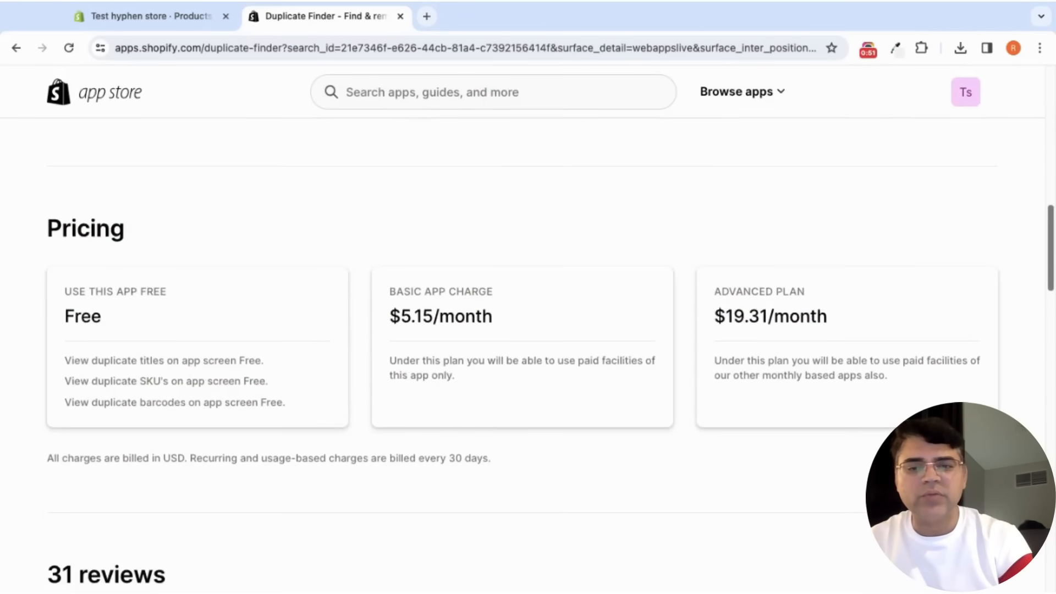
scroll(up, 3)
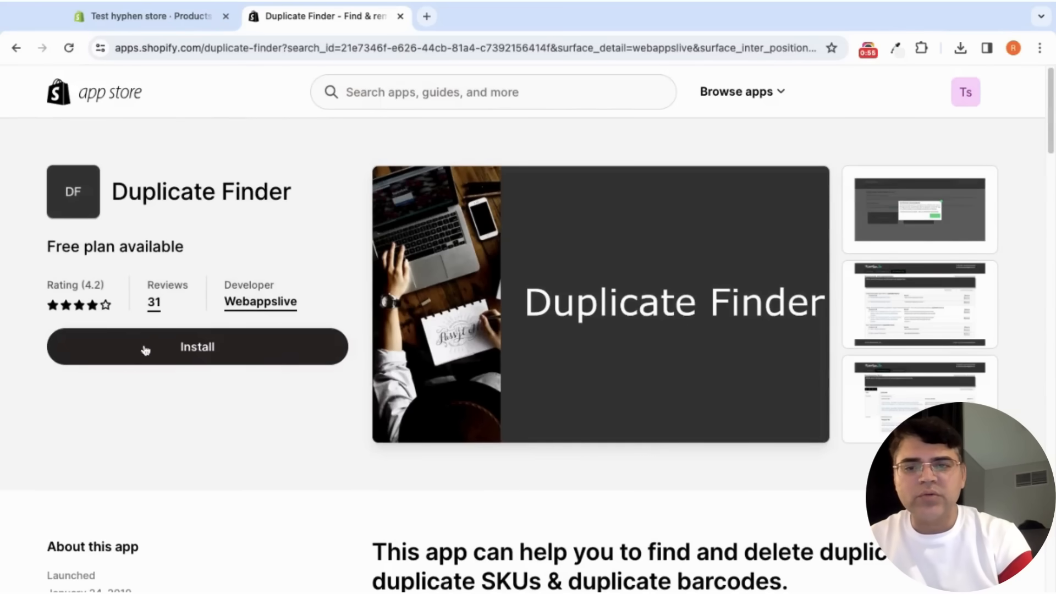
- Start installing Duplicate Finder on the store, retrying Install until it responds
click(197, 346)
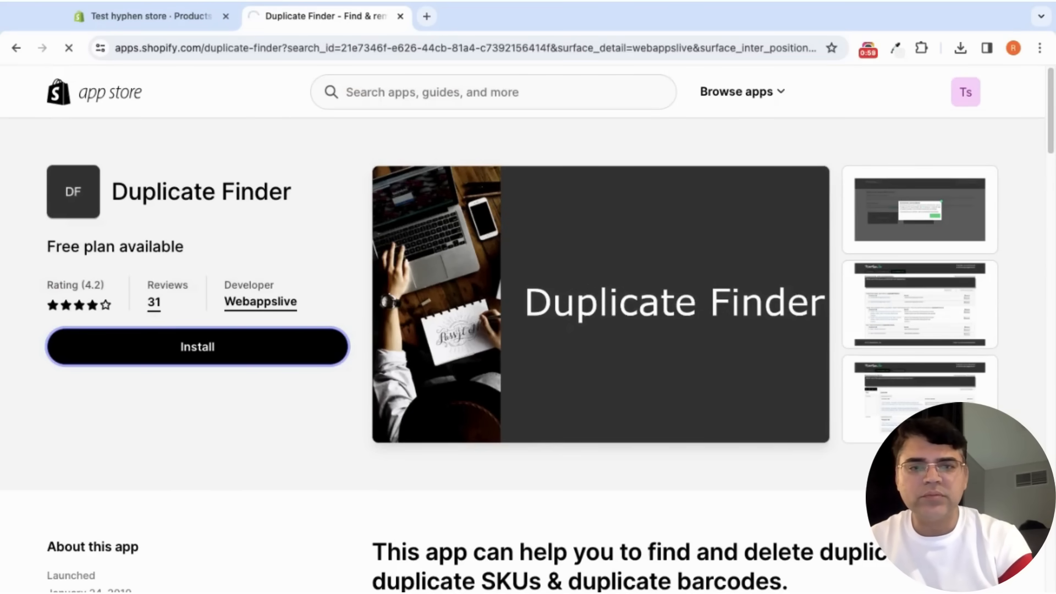
click(197, 346)
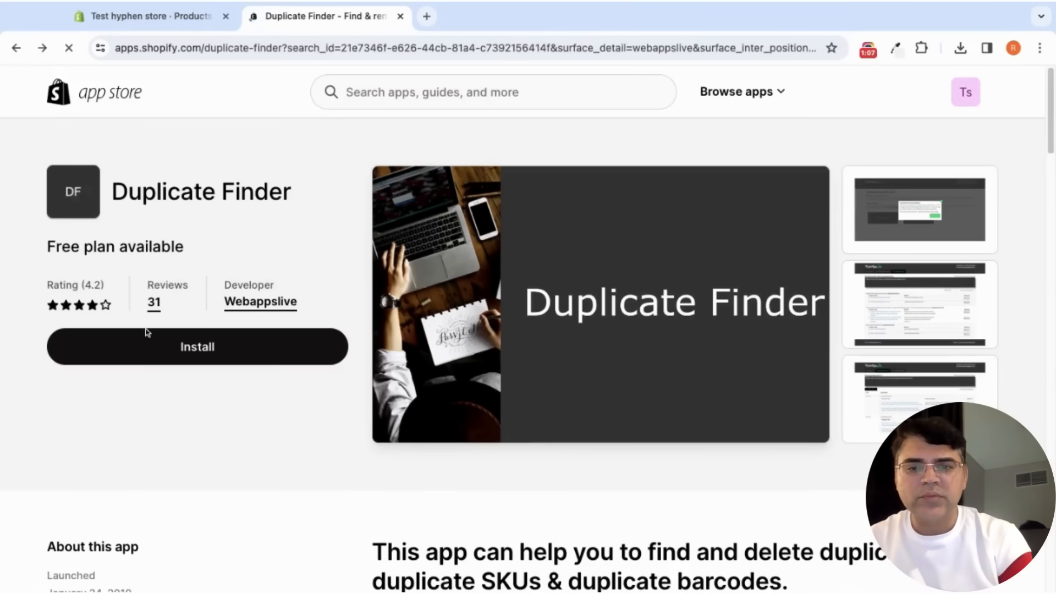
mouse_move(197, 347)
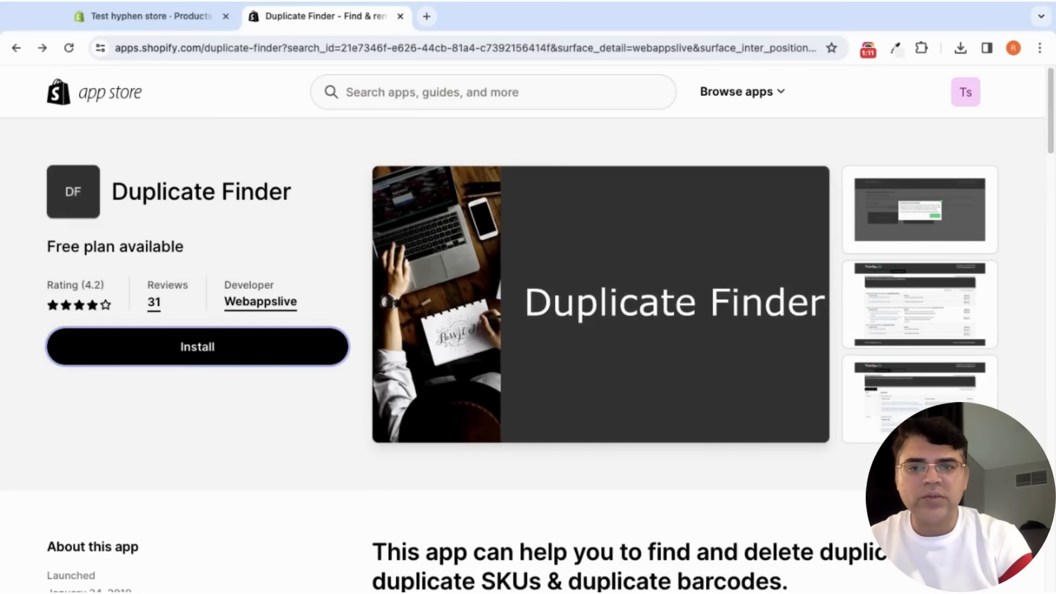
click(197, 347)
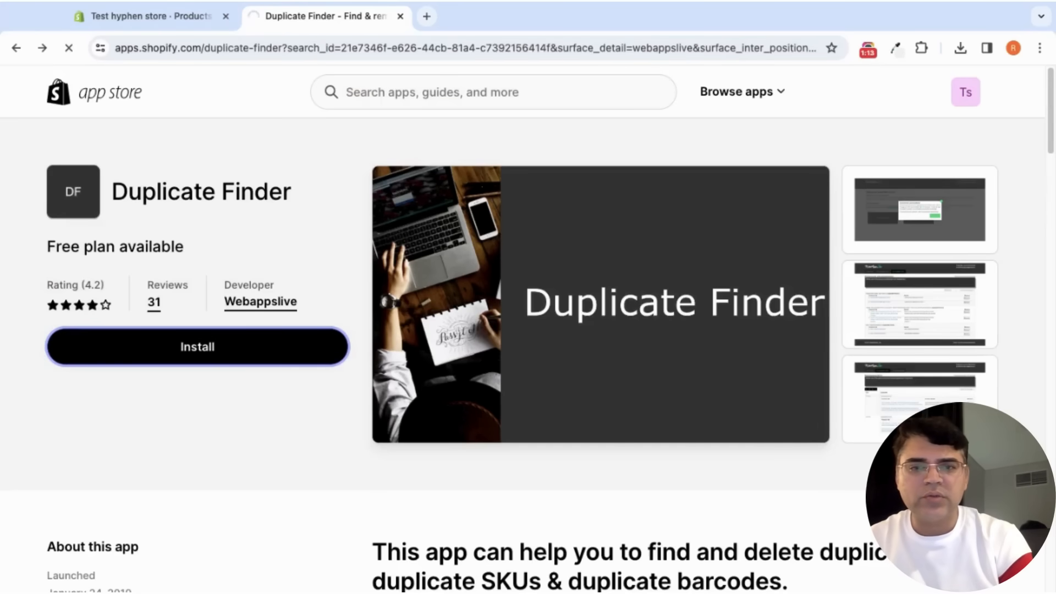
click(197, 346)
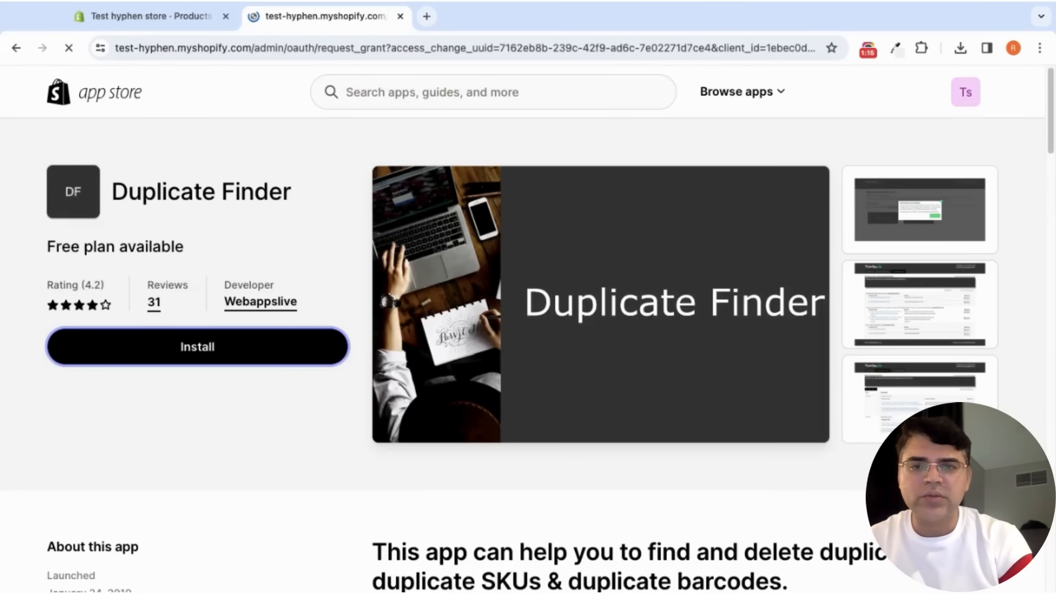
- Approve Duplicate Finder's permissions so the WebAppsLive dashboard for Test Hyphen Store opens
click(197, 346)
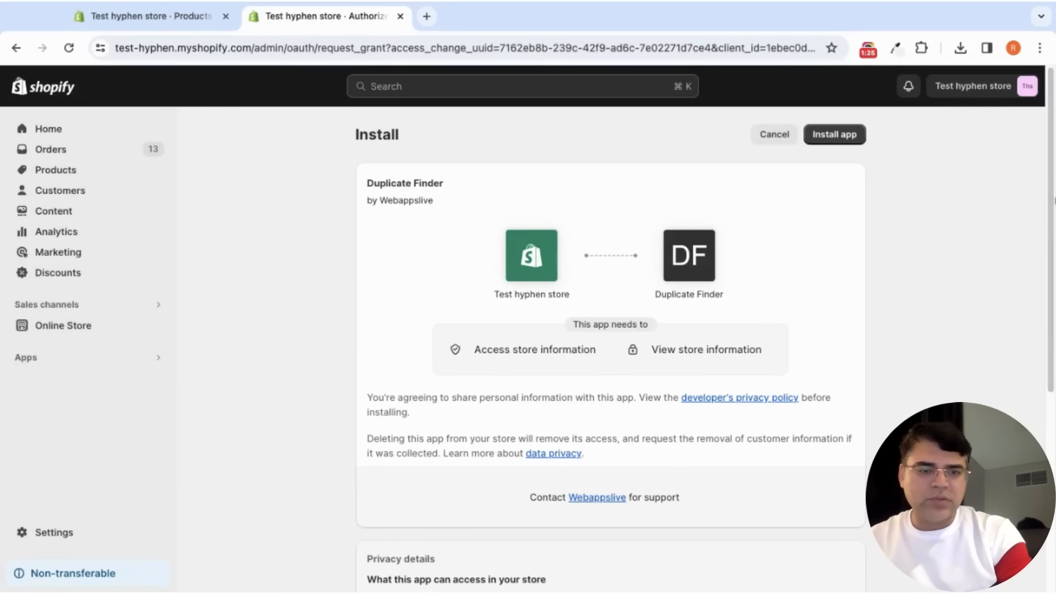
scroll(down, 3)
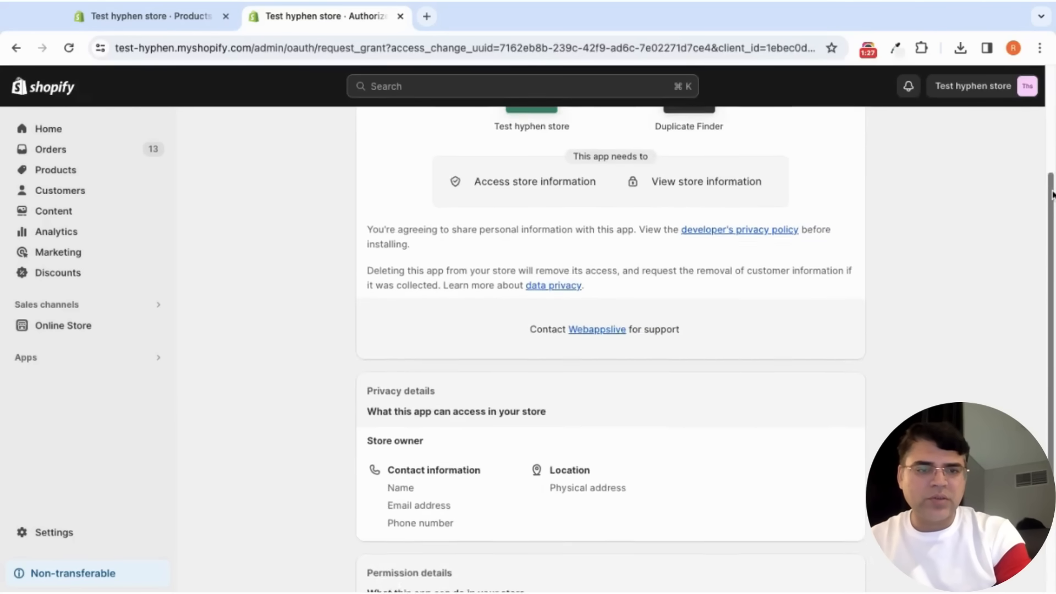
scroll(down, 3)
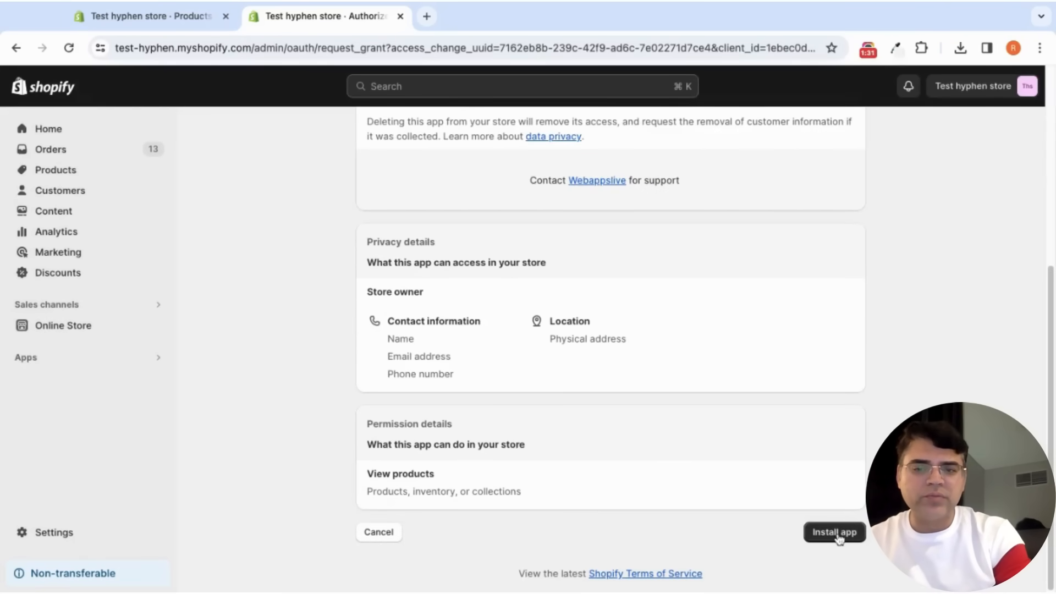
click(834, 532)
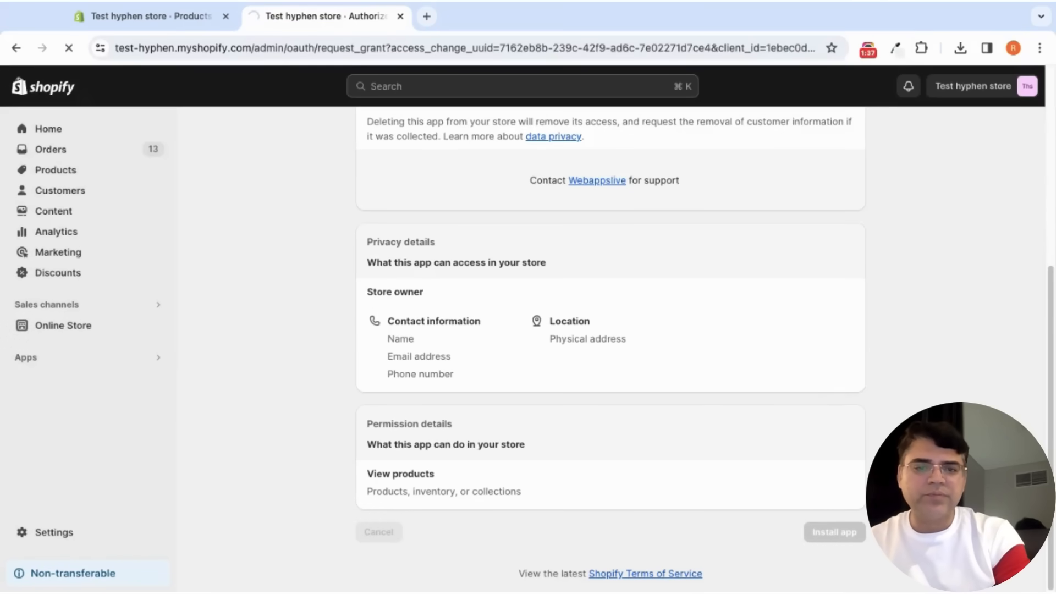
click(833, 533)
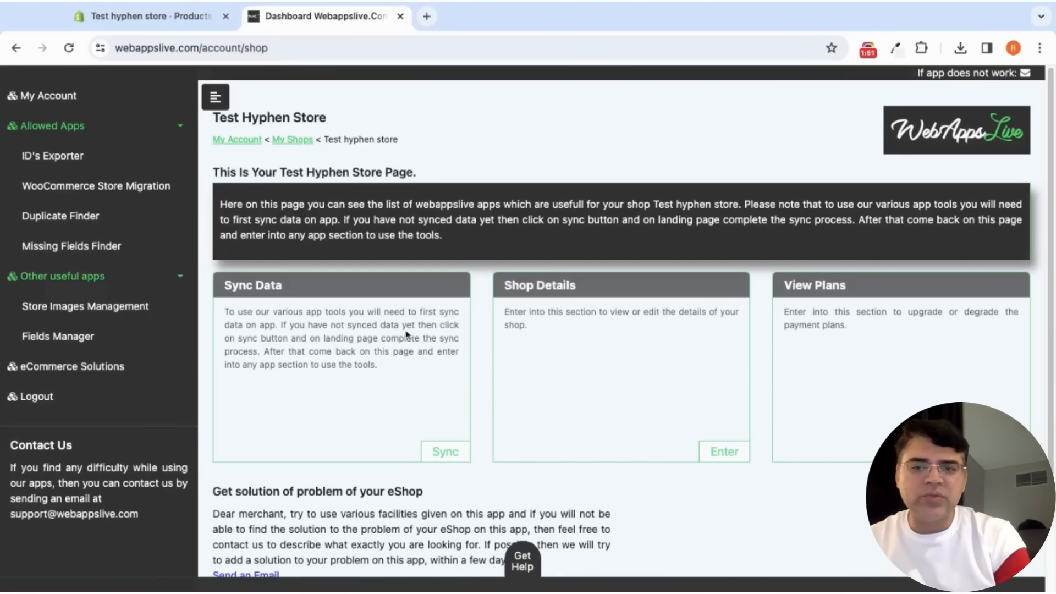
mouse_move(446, 452)
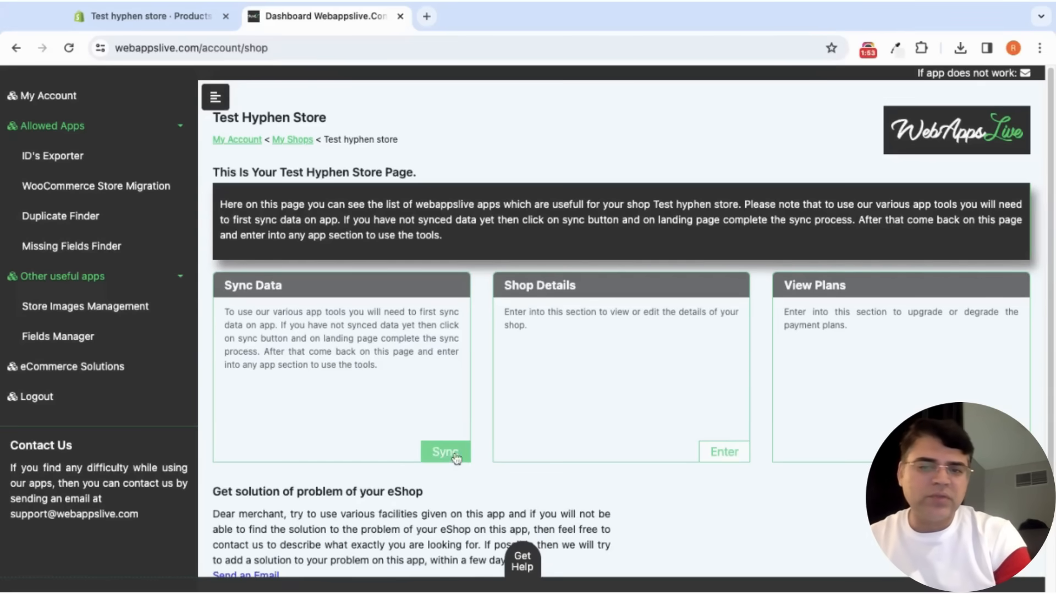
- Go to Sync eShop Data and sync the store's products into the app
click(445, 451)
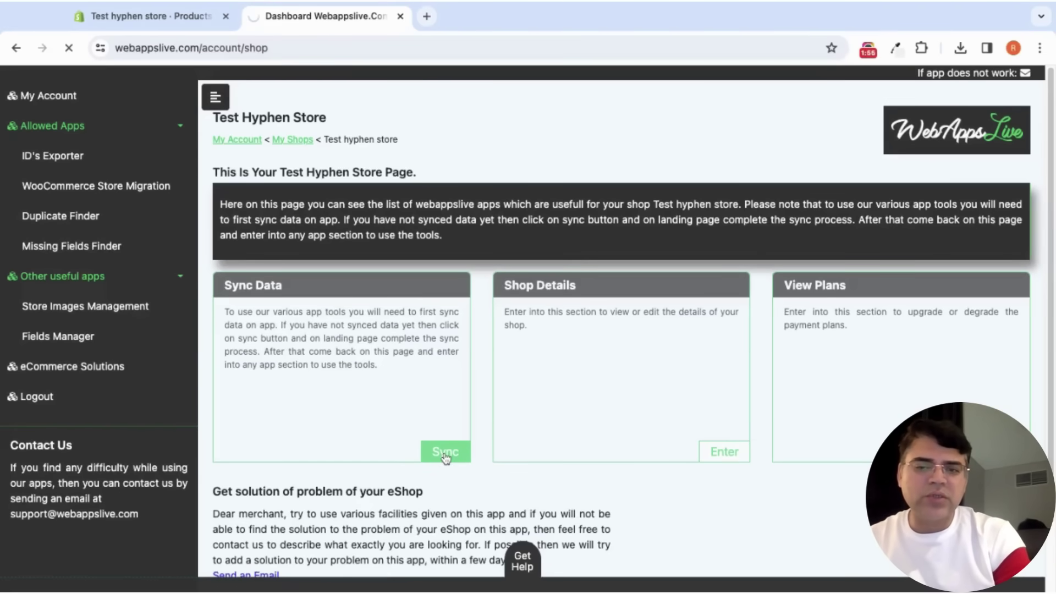
click(444, 451)
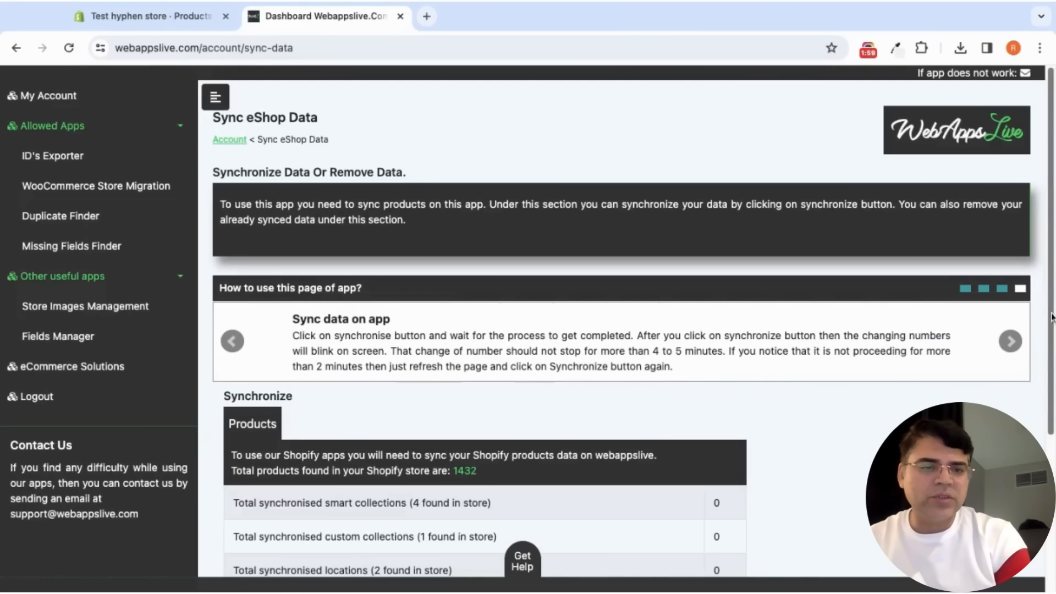
scroll(down, 3)
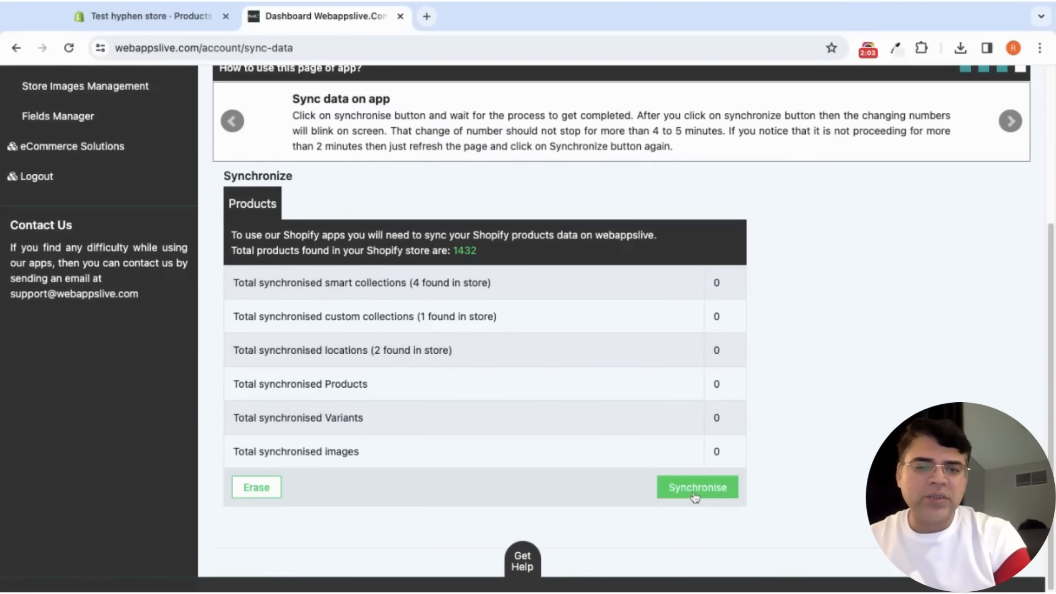
click(696, 487)
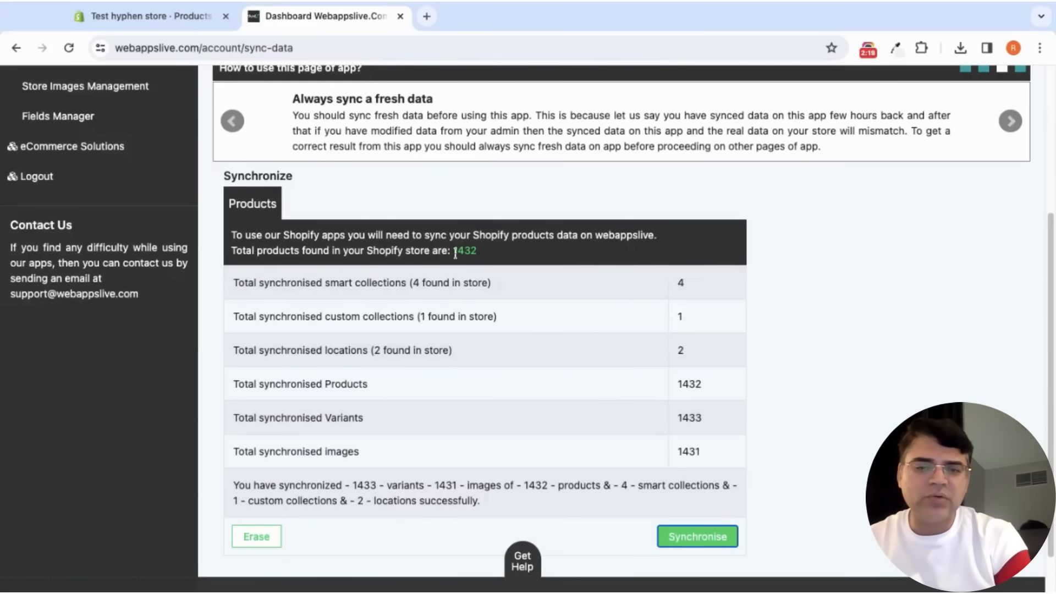
mouse_move(486, 259)
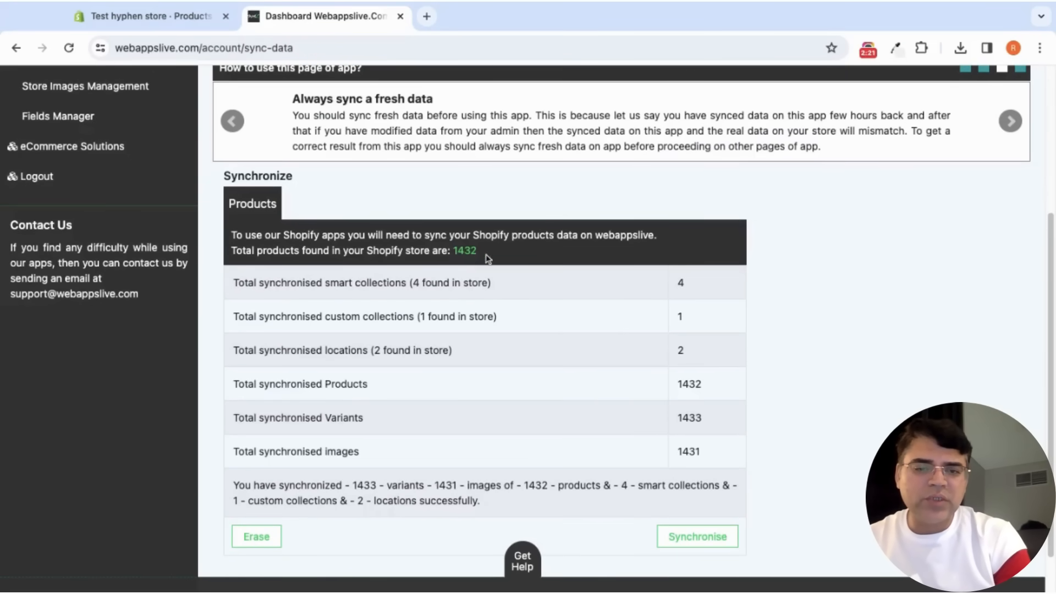
- Check the Synchronize table totals: 1432 products, 1433 variants, 1431 images completed
double_click(688, 384)
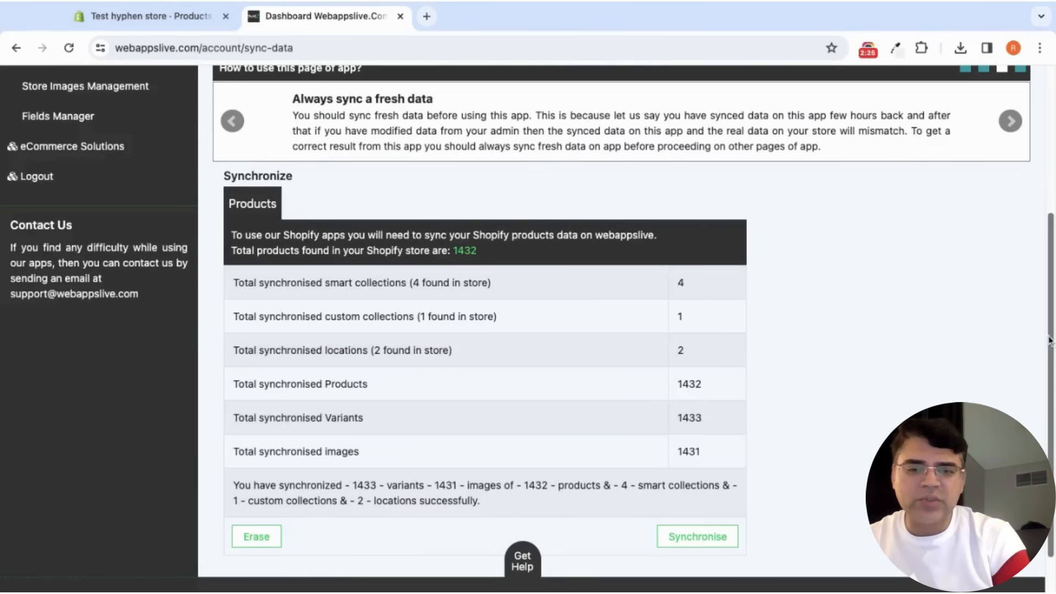
scroll(down, 3)
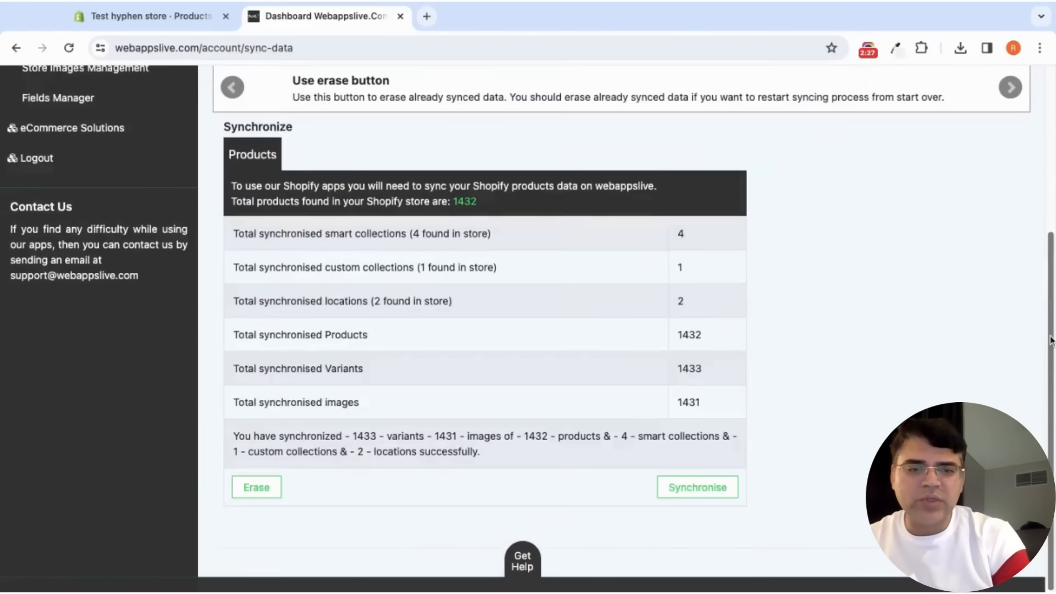
mouse_move(225, 454)
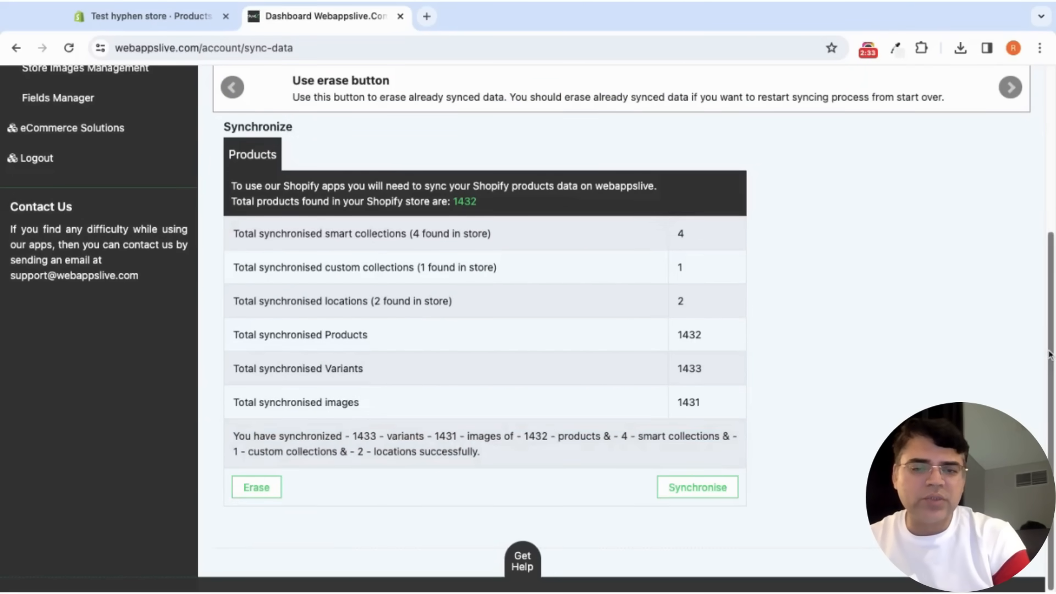
scroll(up, 3)
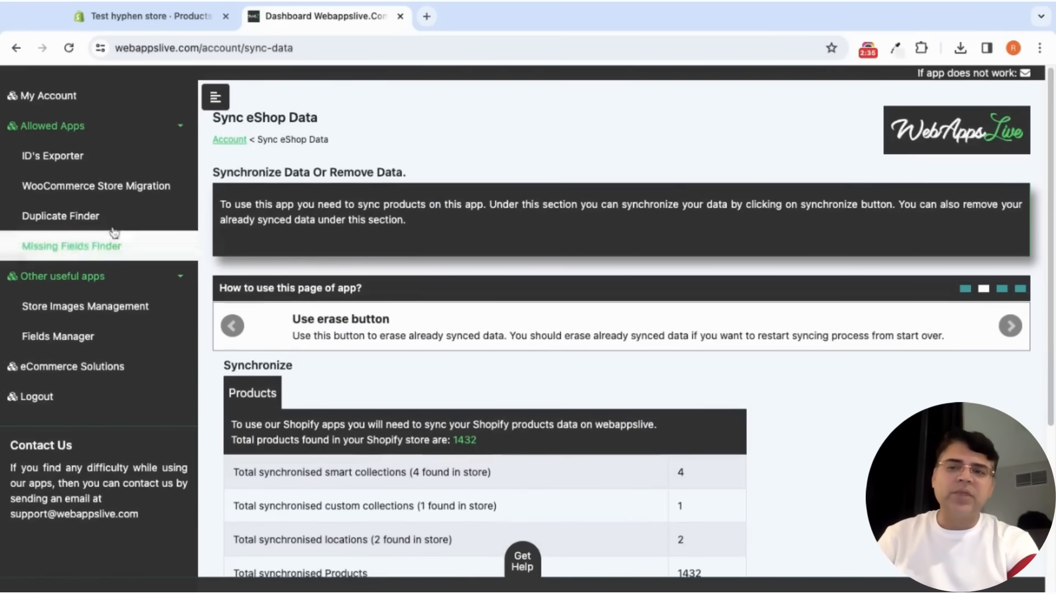
- Enter Duplicate Finder's Find Duplicate Titles facility from Available Facilities
click(59, 215)
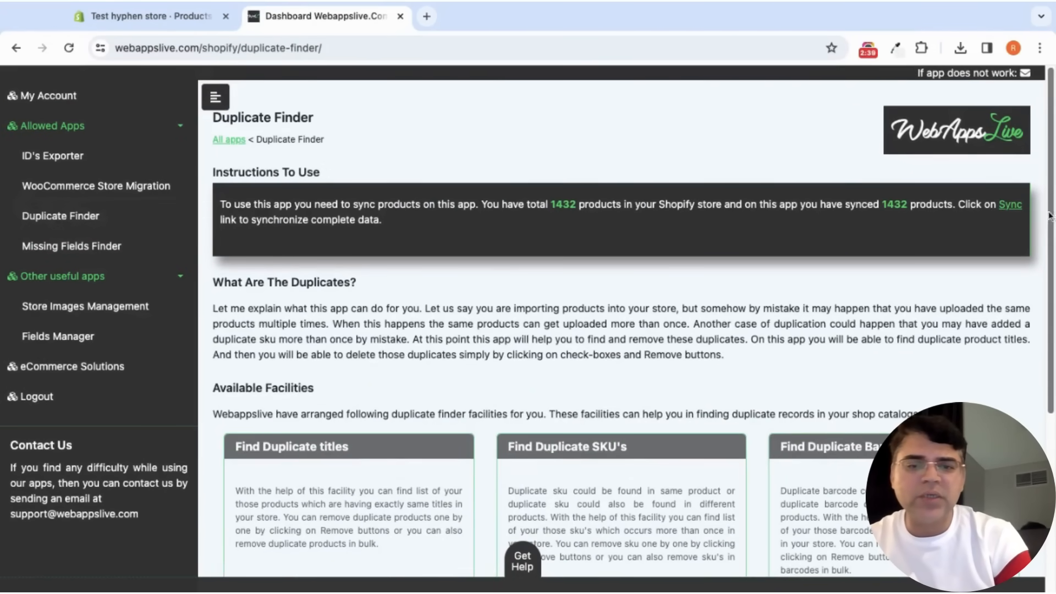
scroll(down, 3)
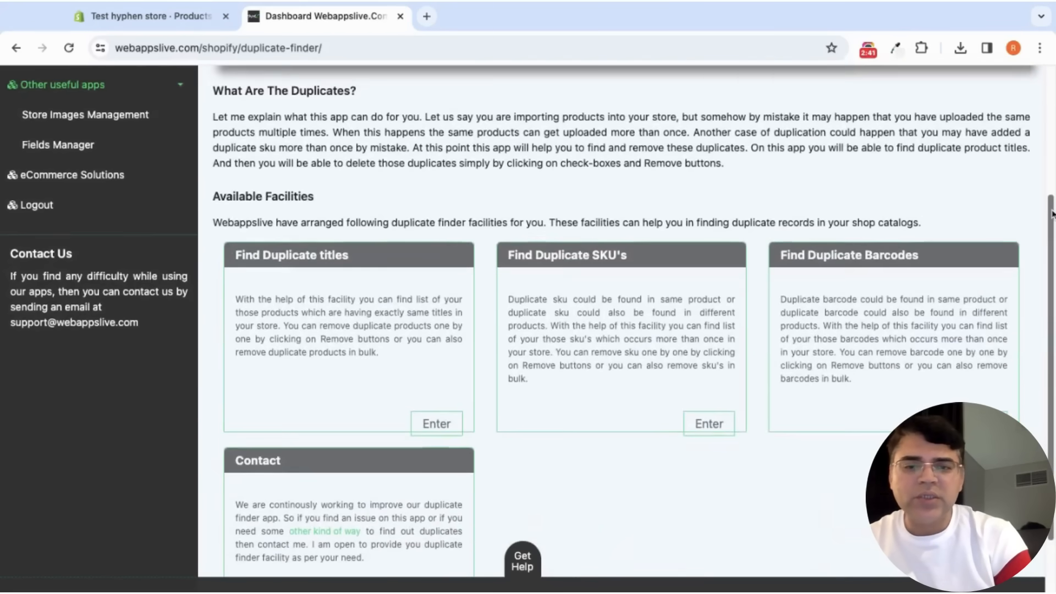
mouse_move(412, 394)
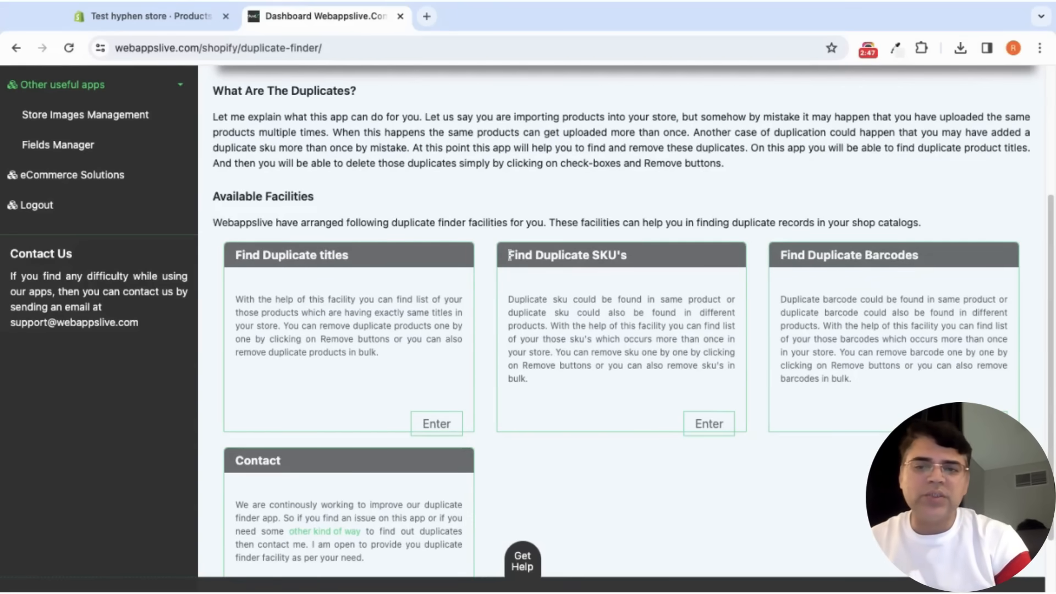
mouse_move(775, 262)
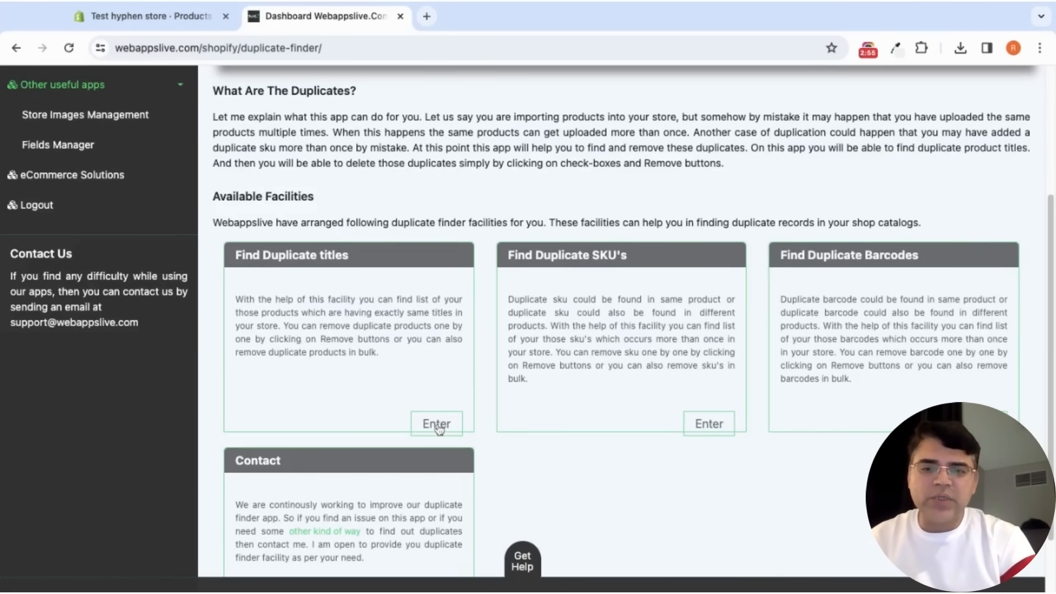
click(436, 423)
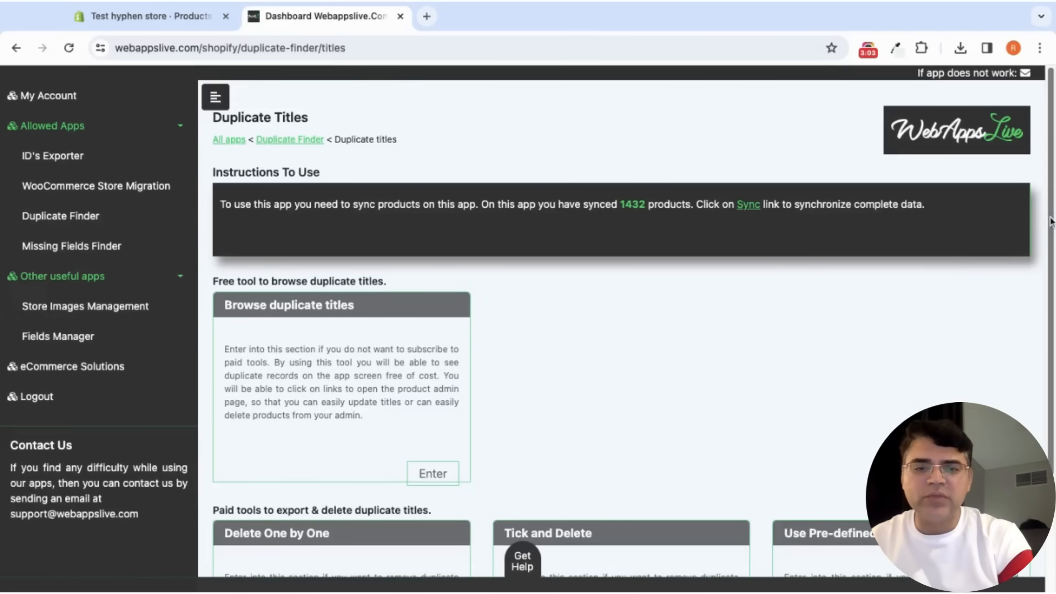
scroll(down, 3)
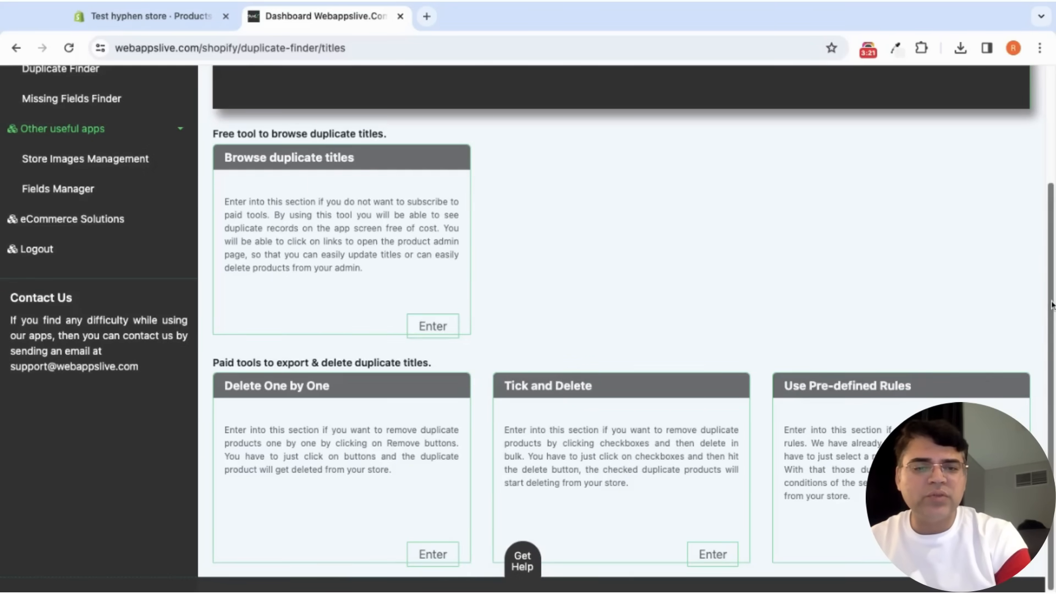
scroll(up, 3)
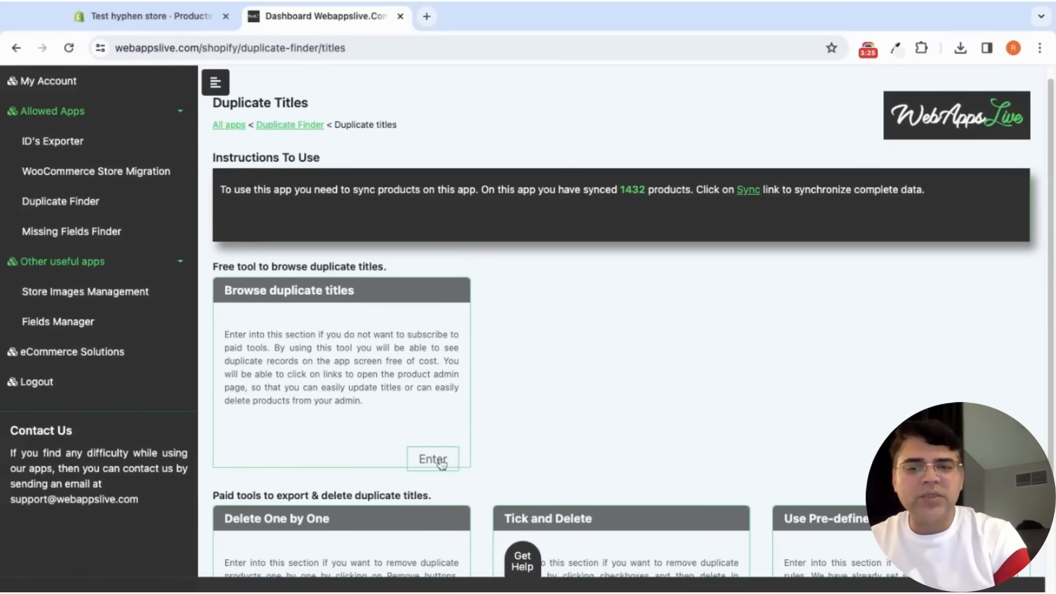
- Browse duplicate titles on screen, listing two copies of The Old House at Glenaran
click(432, 458)
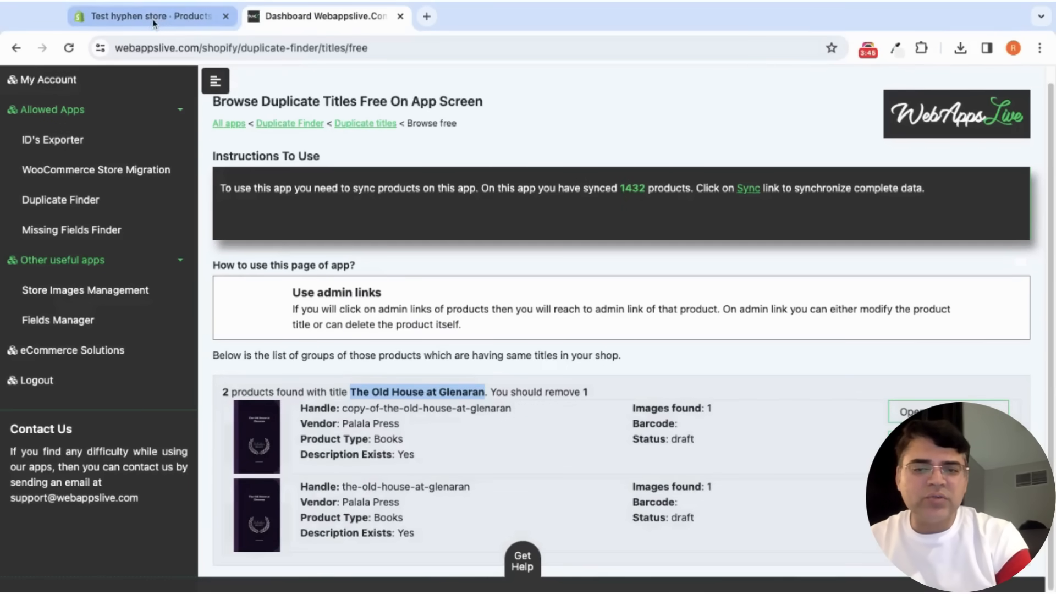
- Search the Shopify products list for The Old House at Glenaran
click(142, 16)
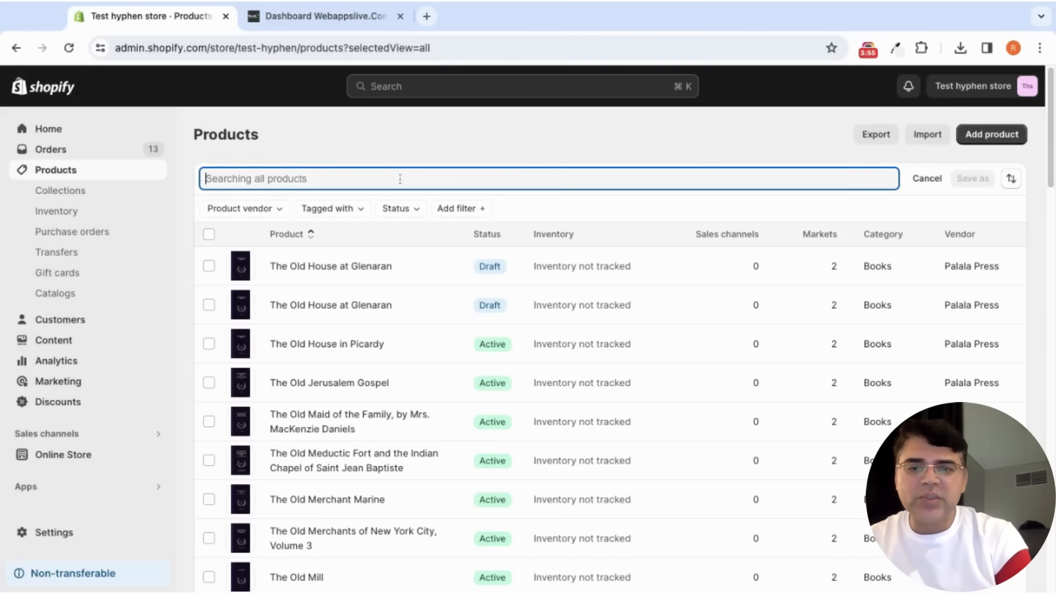
text(The Old House at Glenaran)
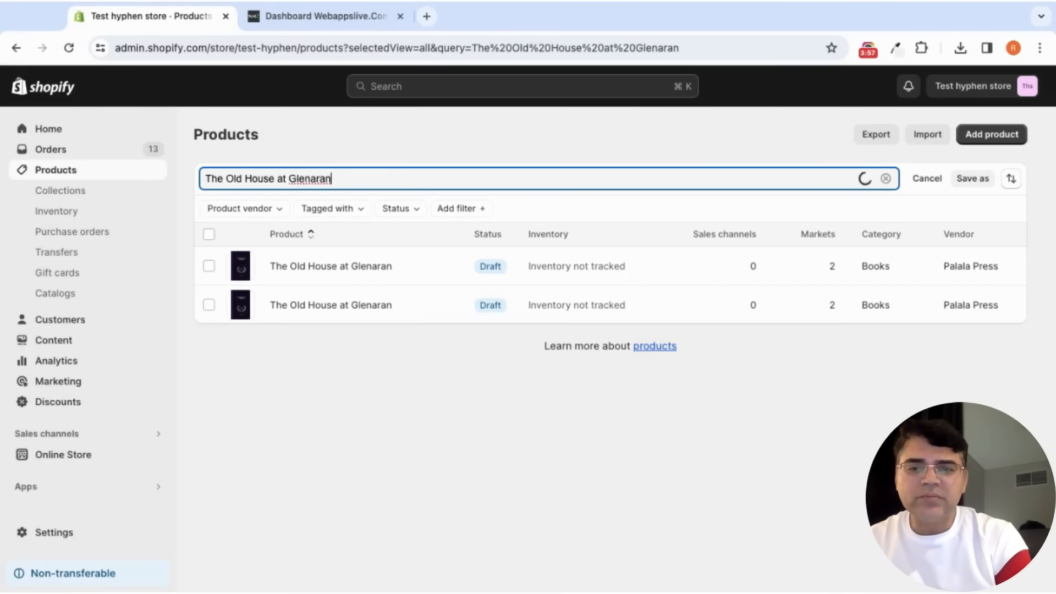
mouse_move(362, 265)
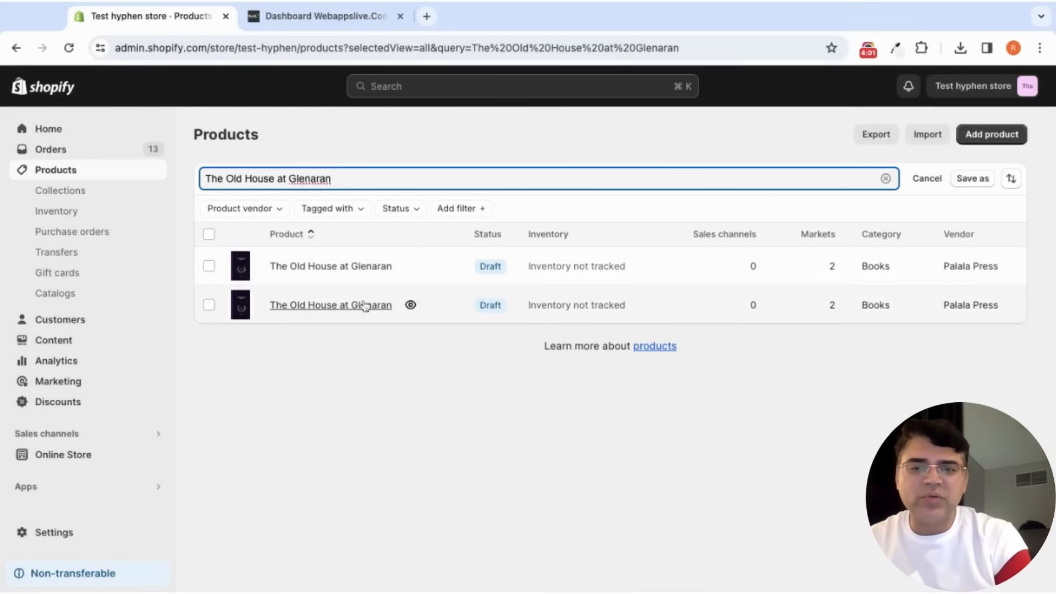
mouse_move(321, 283)
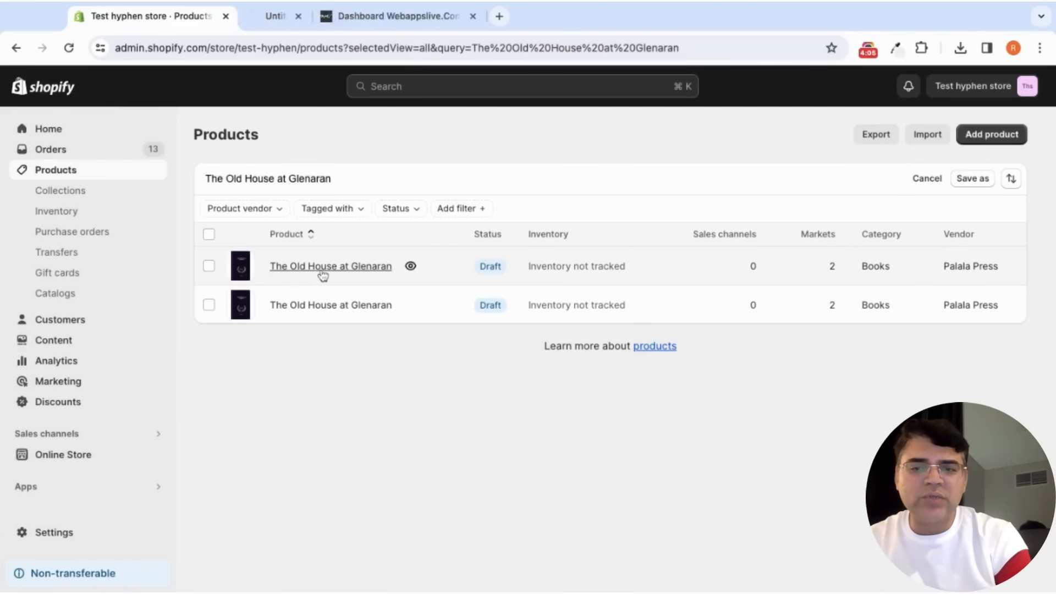
mouse_move(330, 305)
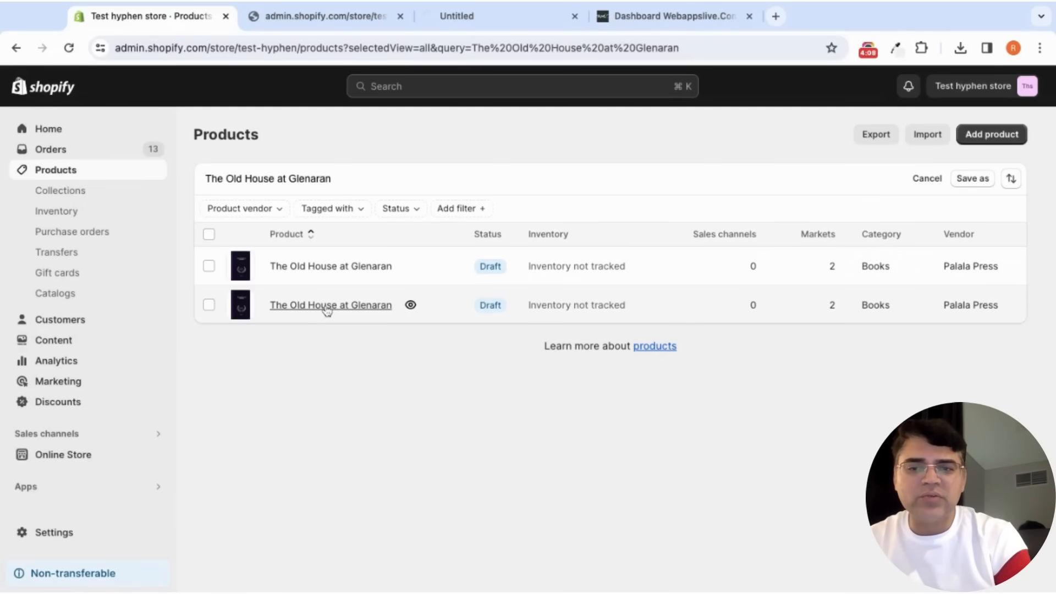
- Inspect the first duplicate product's Inventory section showing SKU Example-SKU
click(330, 304)
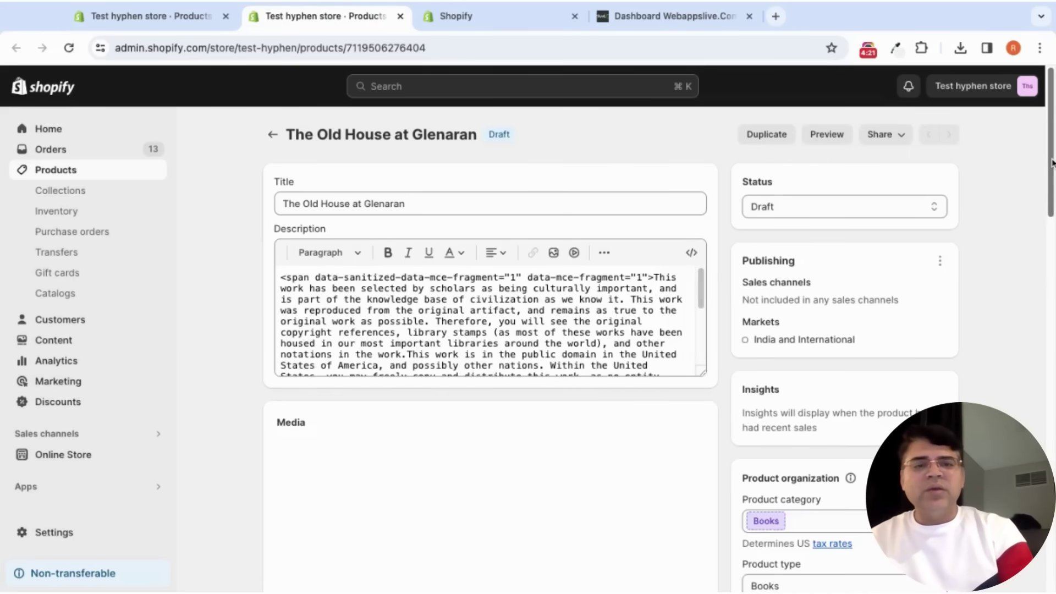
scroll(down, 3)
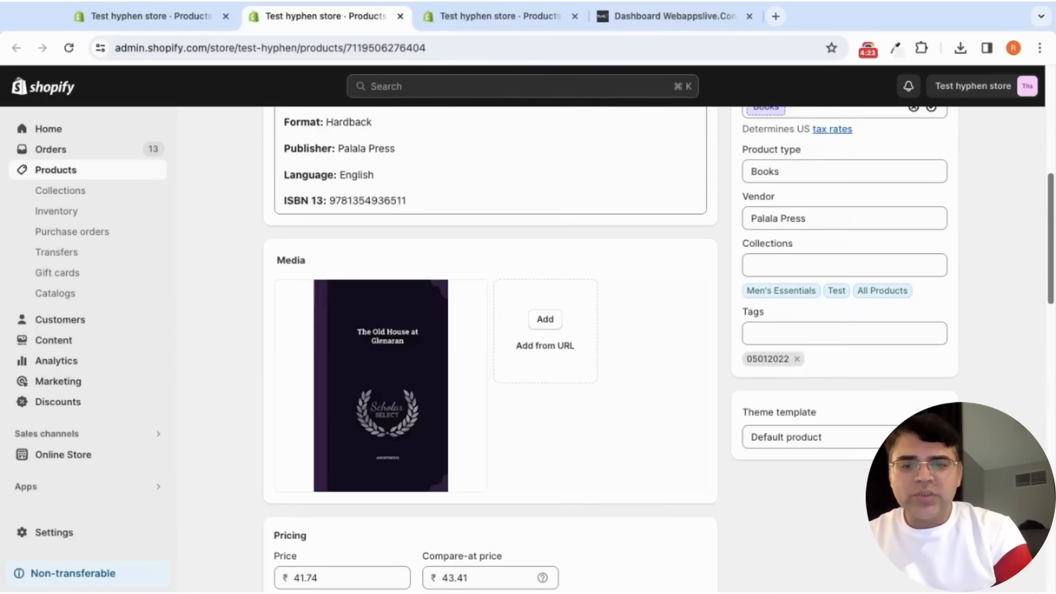
scroll(down, 3)
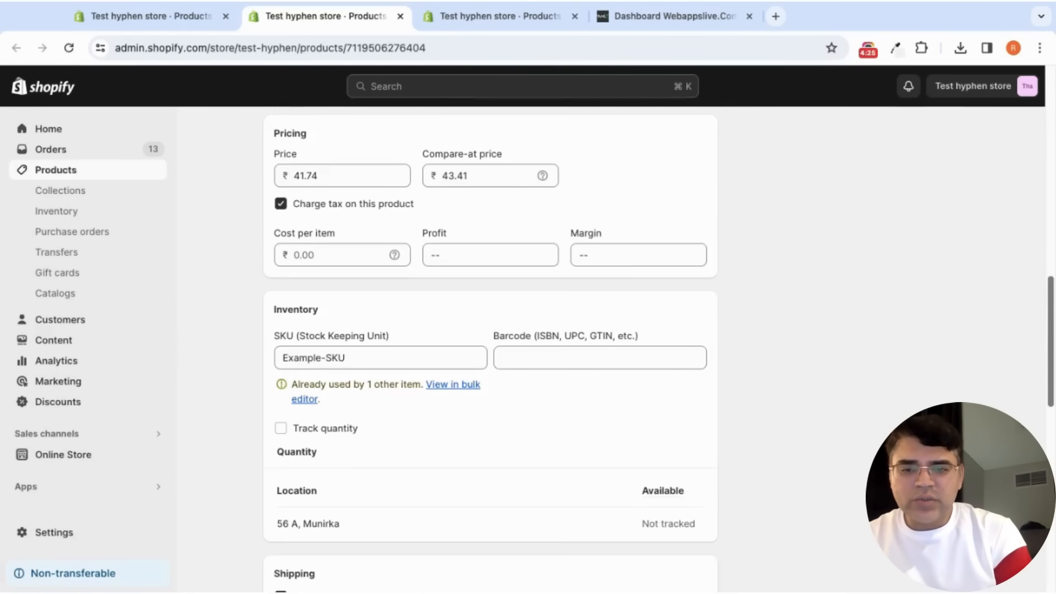
scroll(down, 3)
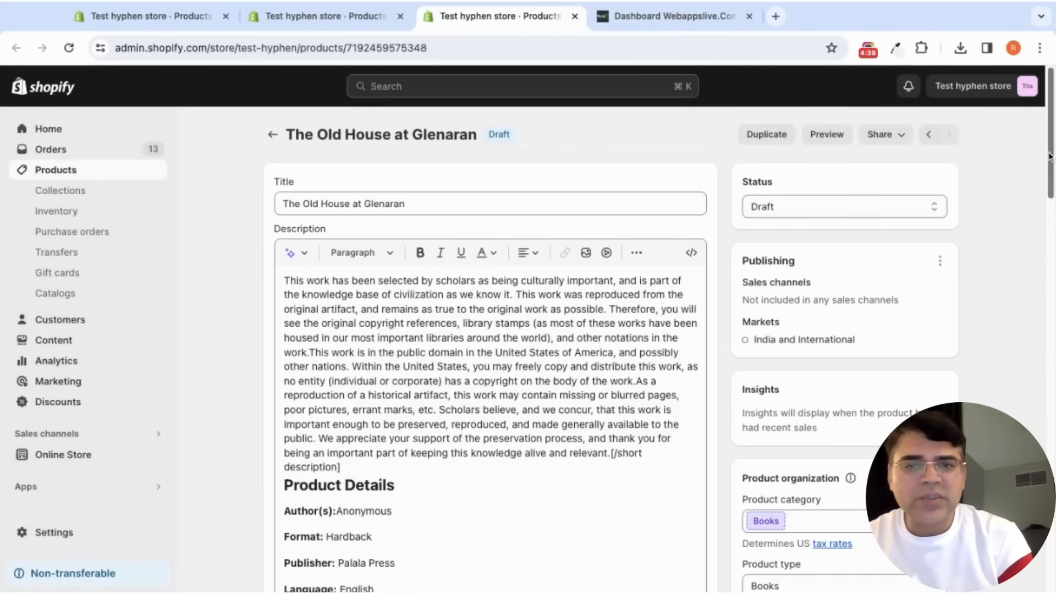
scroll(down, 3)
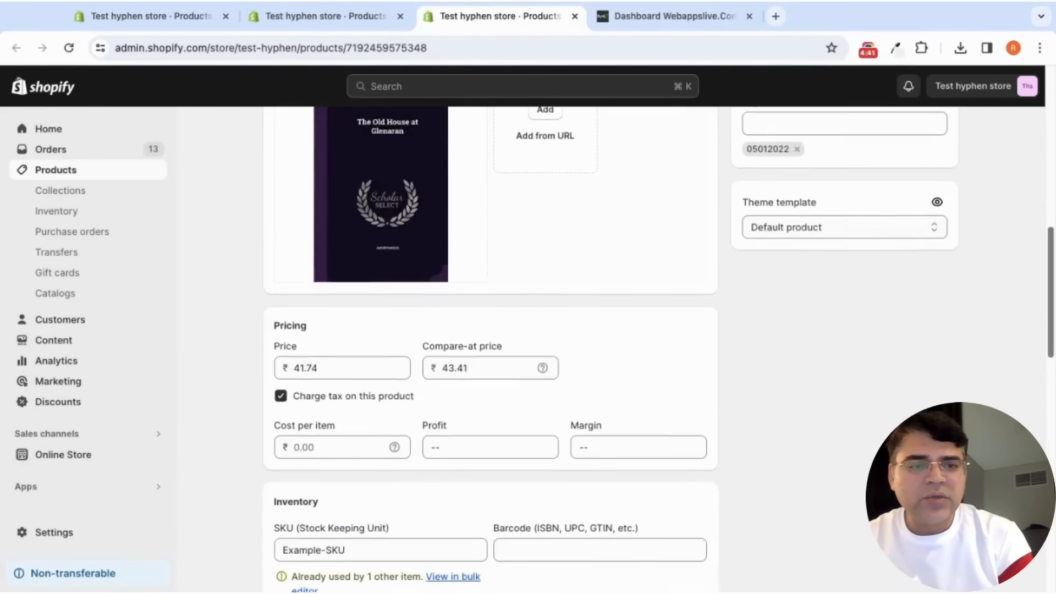
scroll(down, 3)
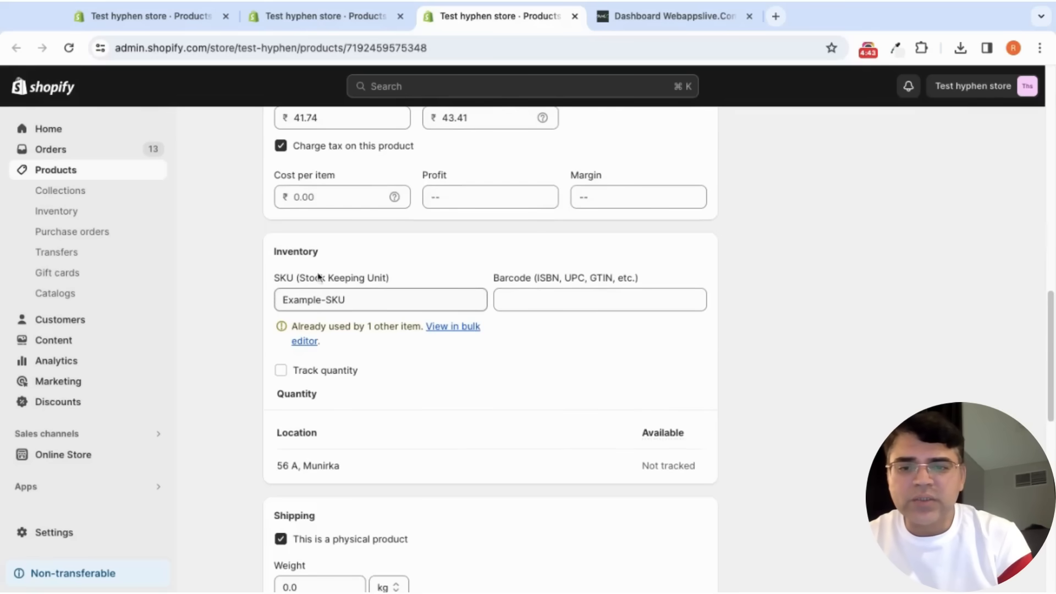
double_click(331, 277)
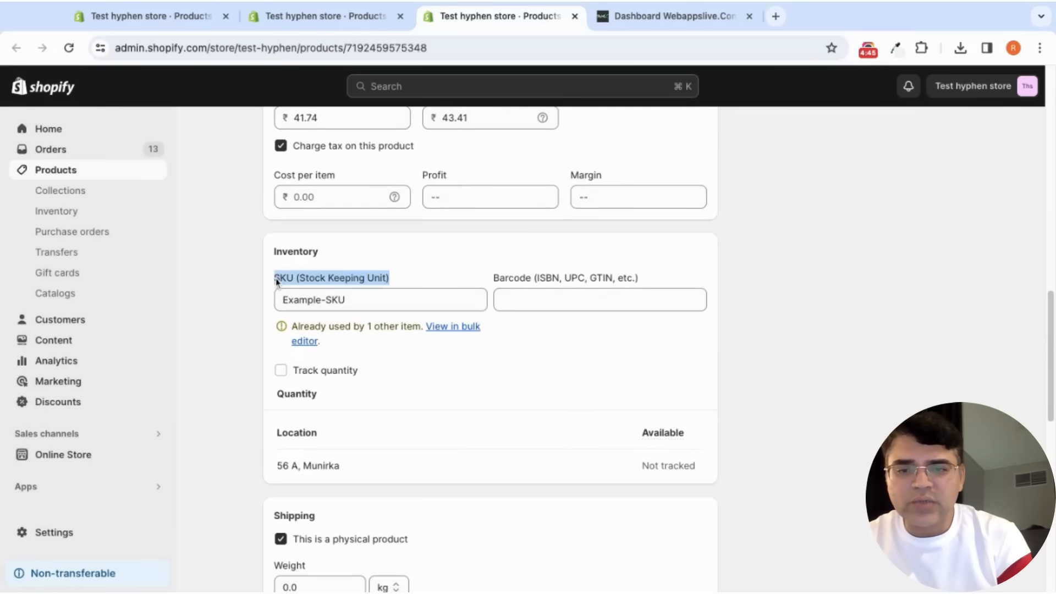
click(379, 299)
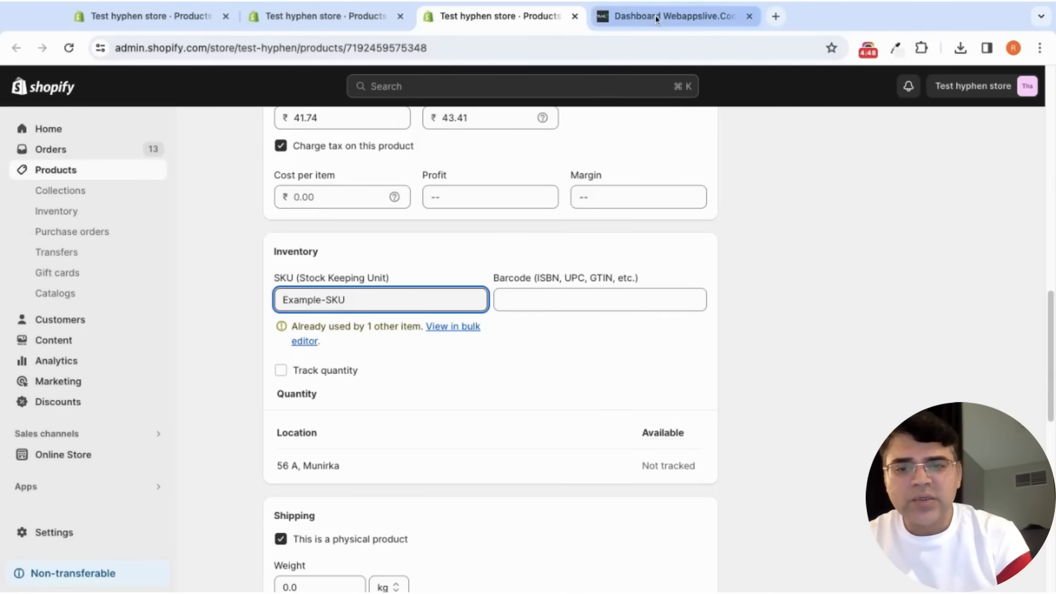
- Return to the Duplicate Finder facilities overview for titles, SKUs and barcodes
click(673, 15)
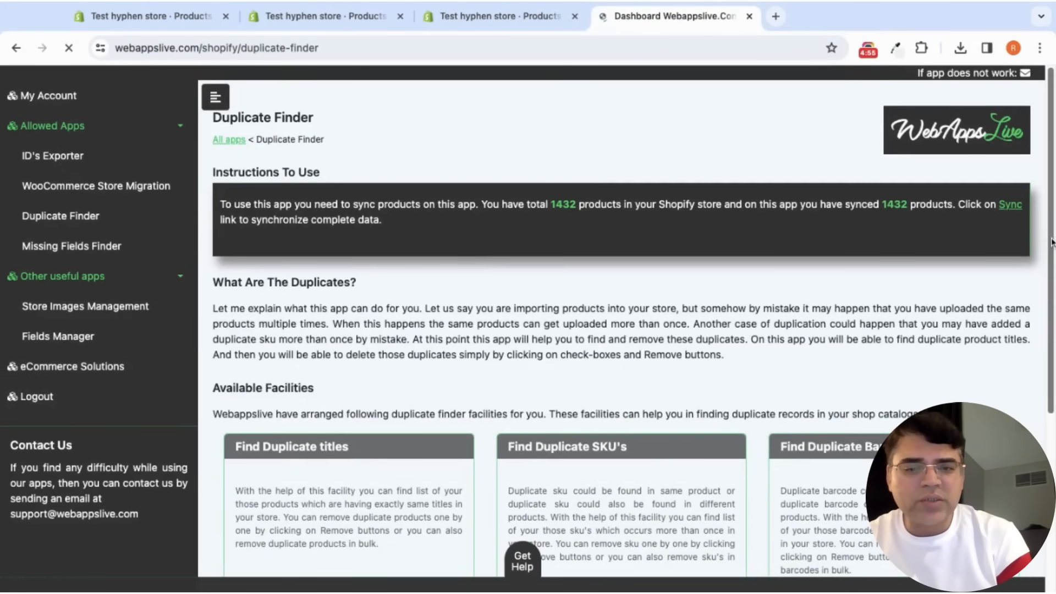
scroll(down, 3)
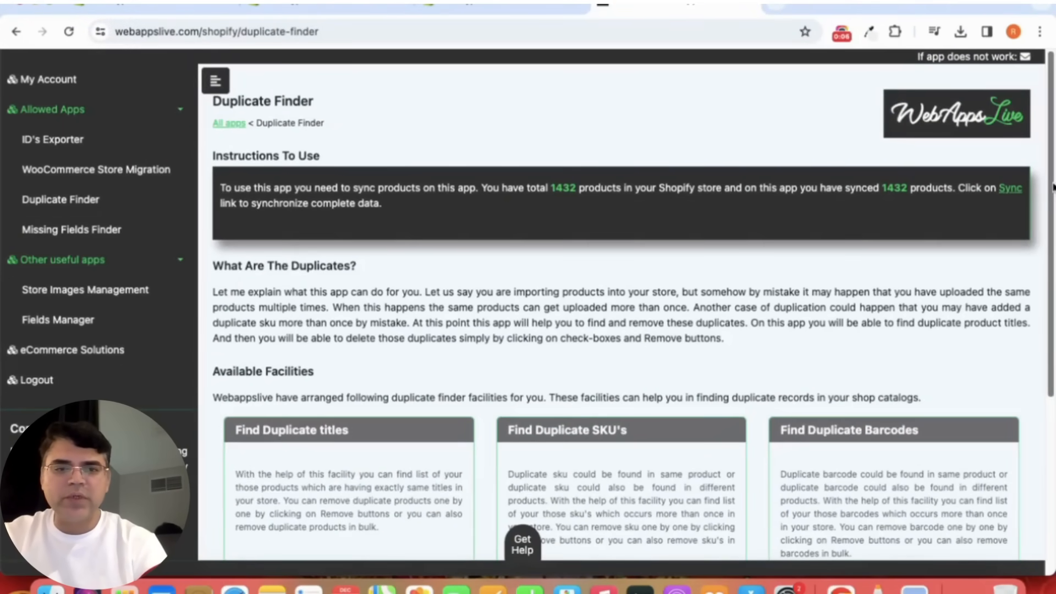
scroll(down, 3)
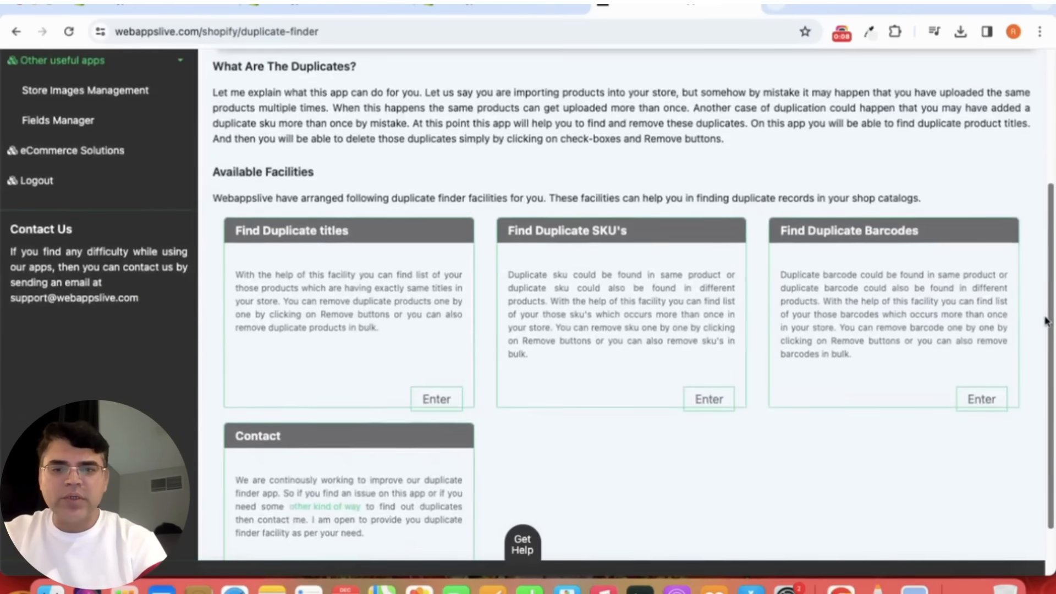
scroll(down, 3)
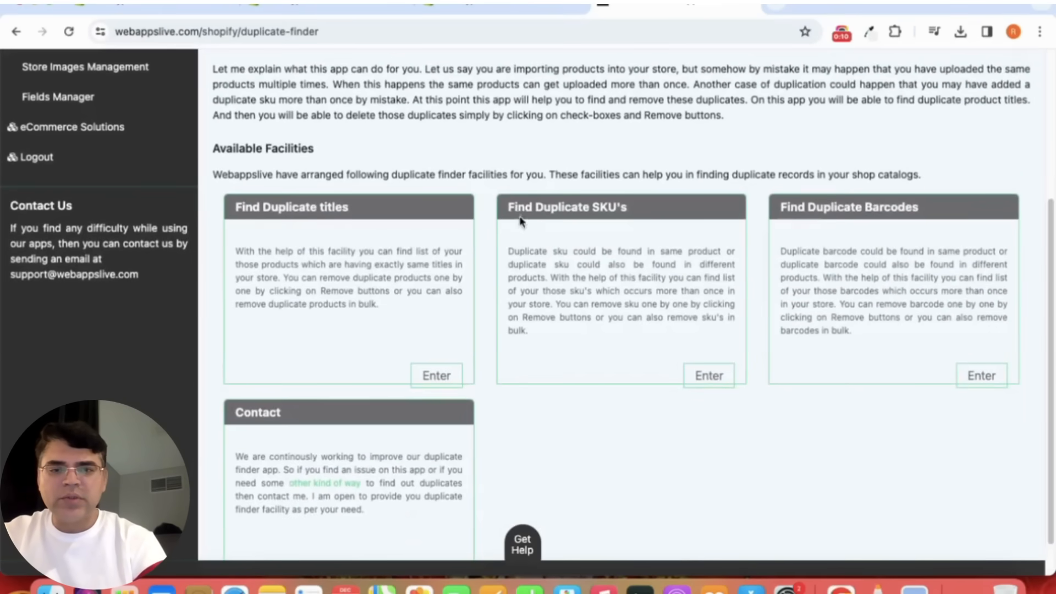
mouse_move(532, 206)
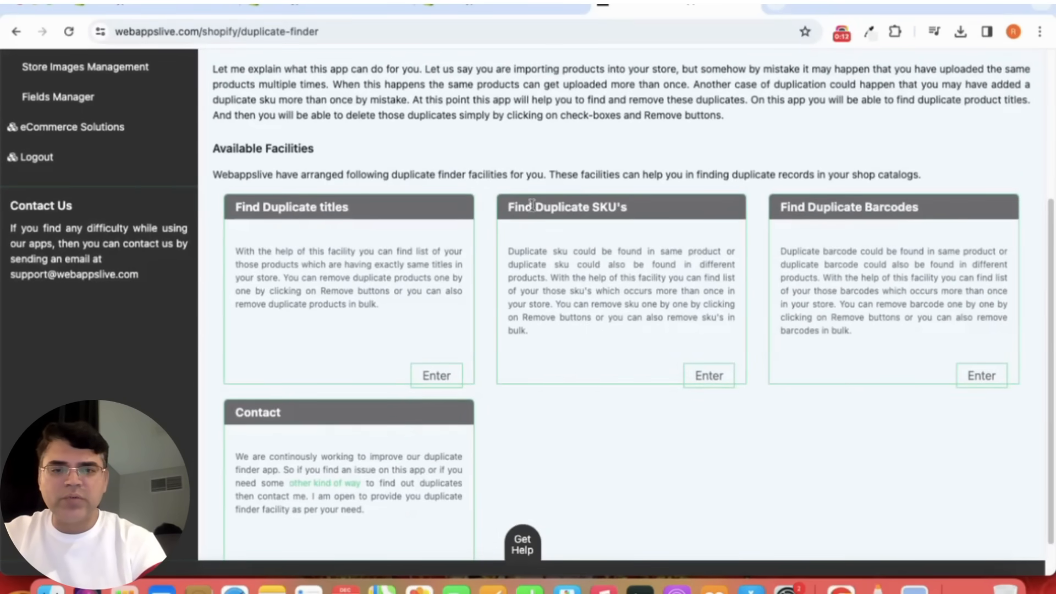
double_click(567, 207)
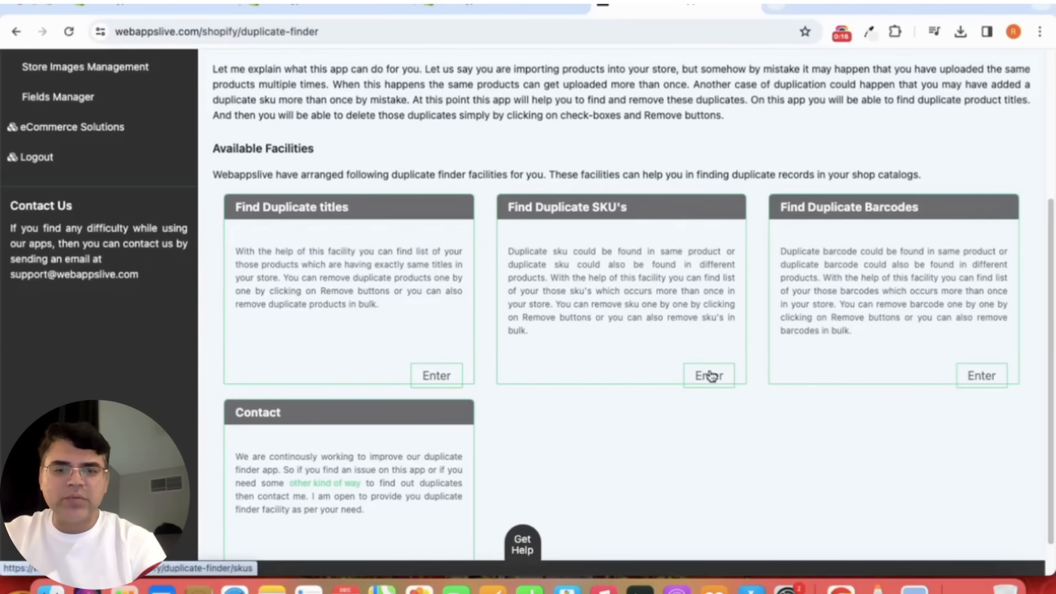
- Enter the Find Duplicate SKUs card and its free Browse duplicate SKUs facility for 1432 synced products
click(709, 375)
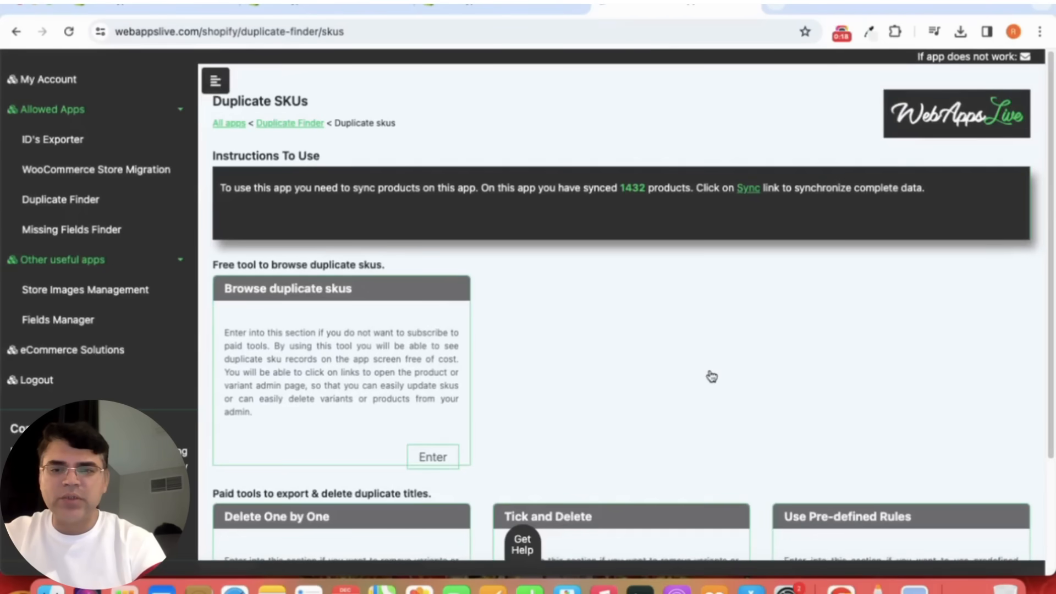
scroll(down, 3)
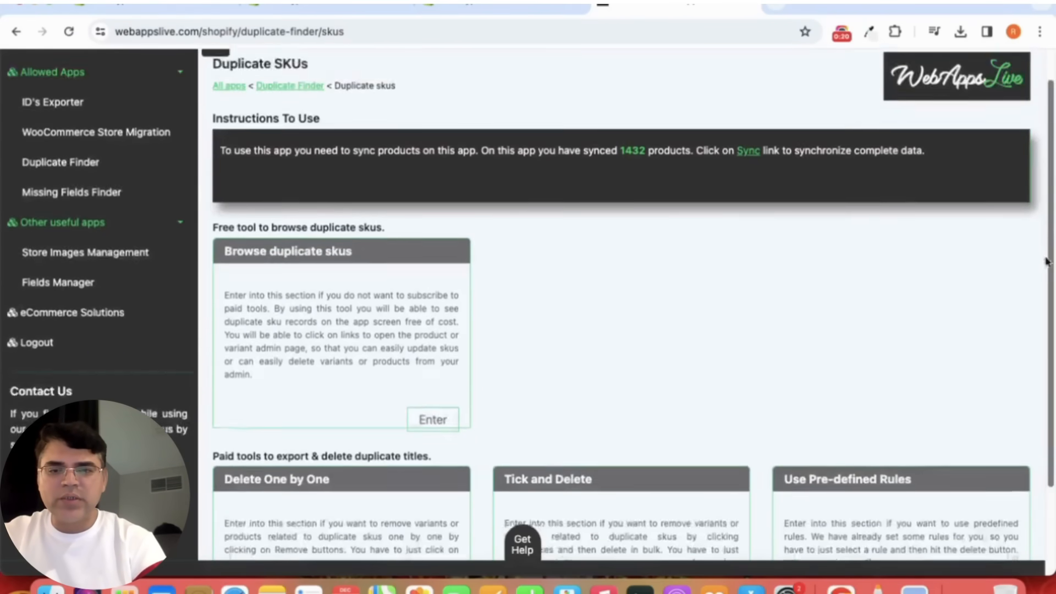
scroll(down, 3)
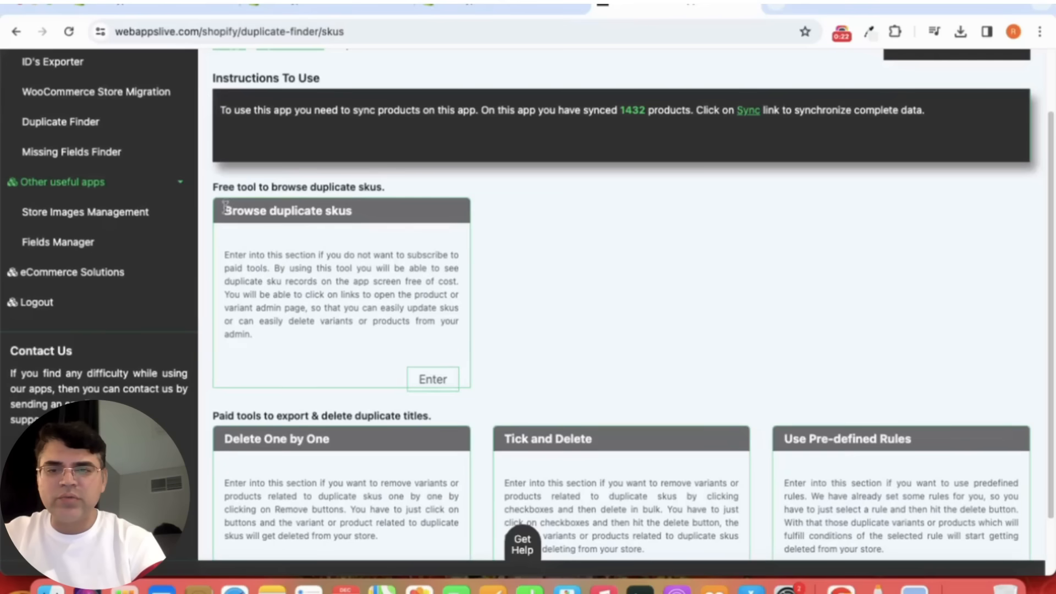
mouse_move(365, 219)
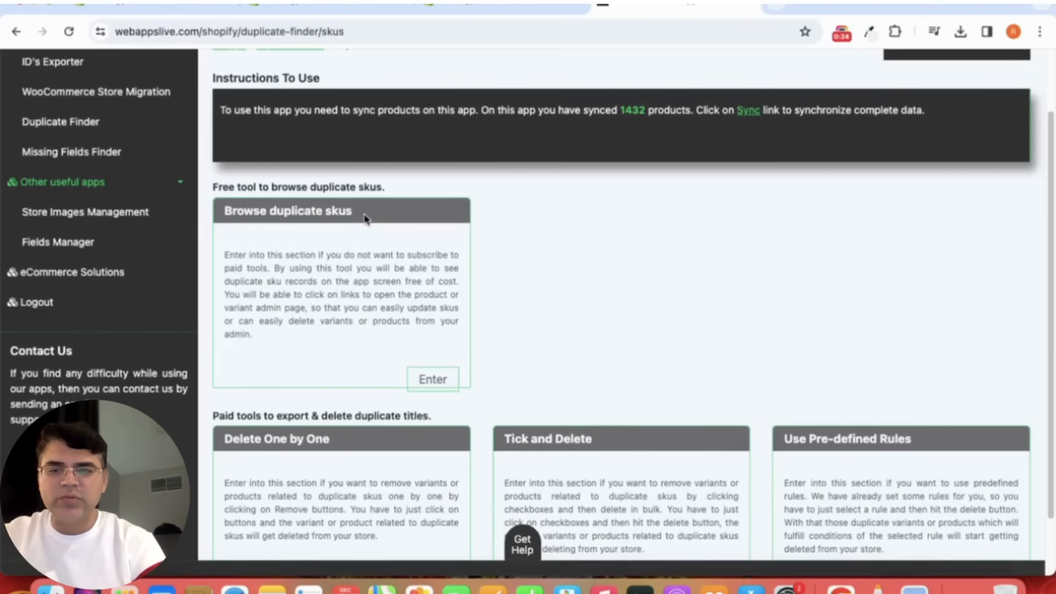
click(433, 380)
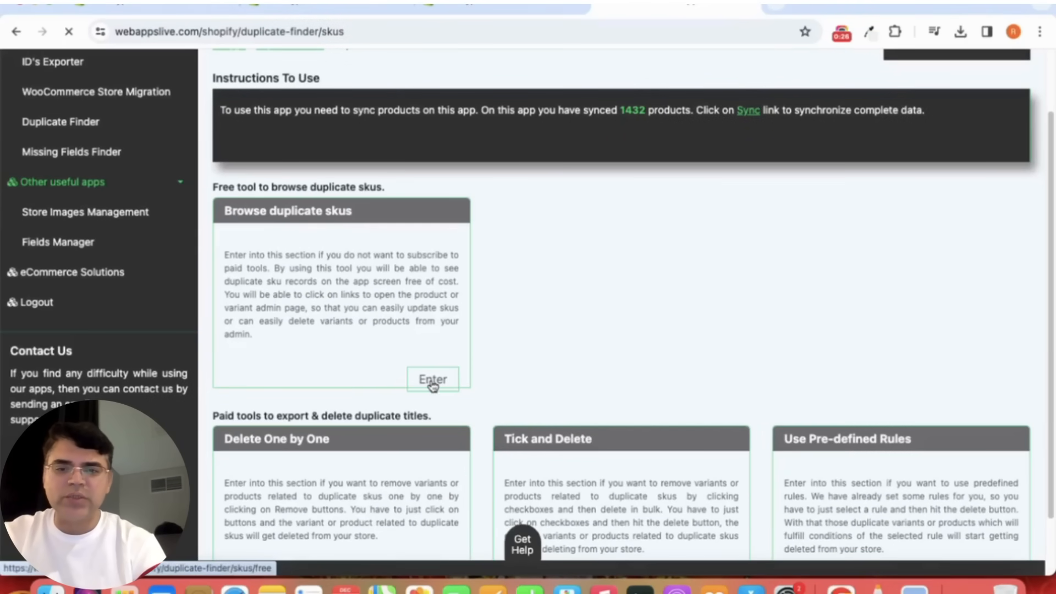
- Load the free SKU browser showing Example-SKU found twice on The Old House at Glenaran drafts
click(434, 379)
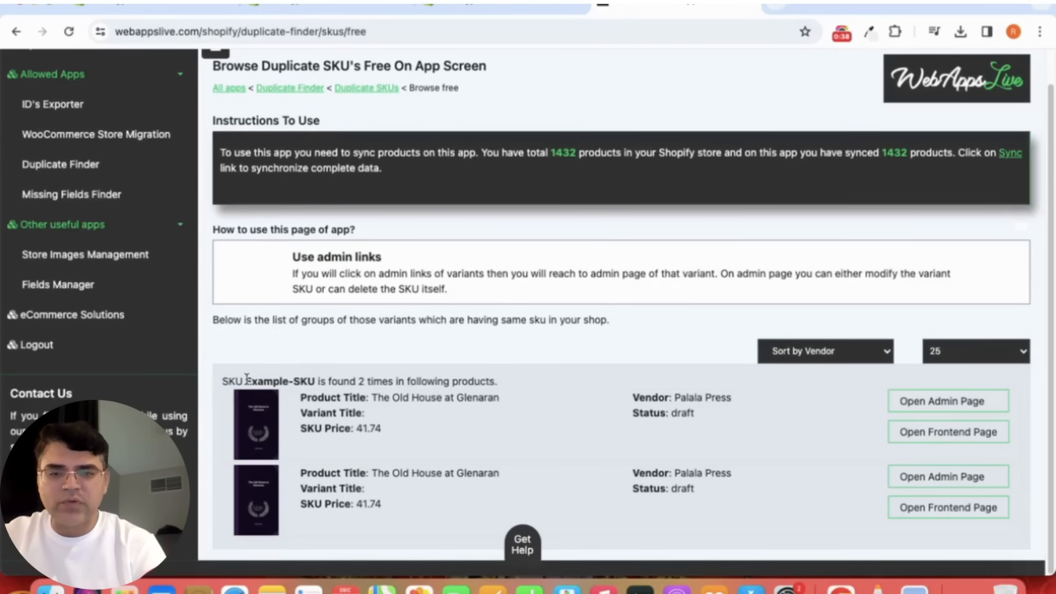
mouse_move(350, 358)
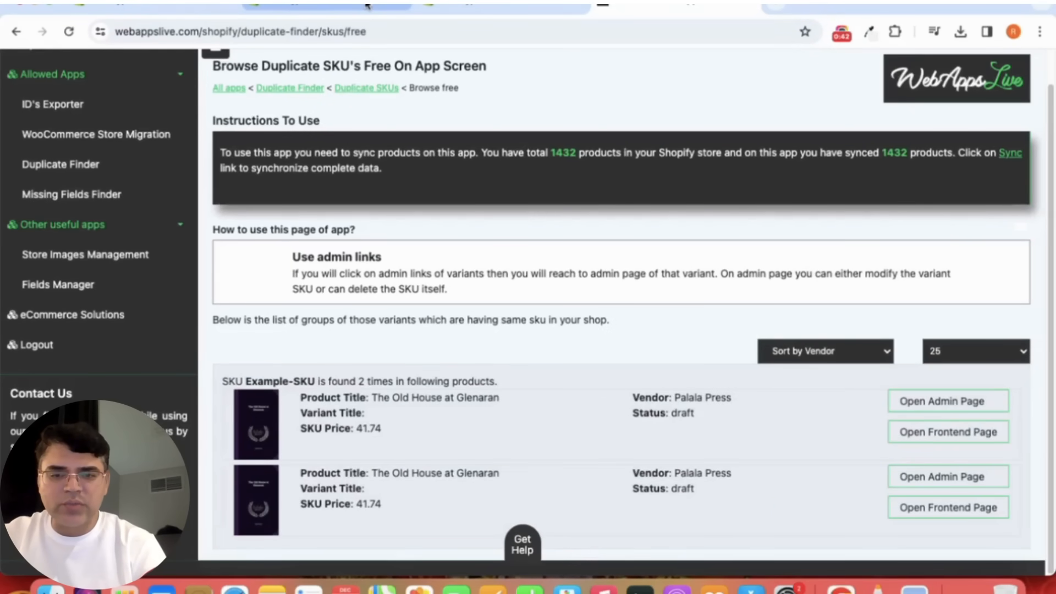
click(947, 400)
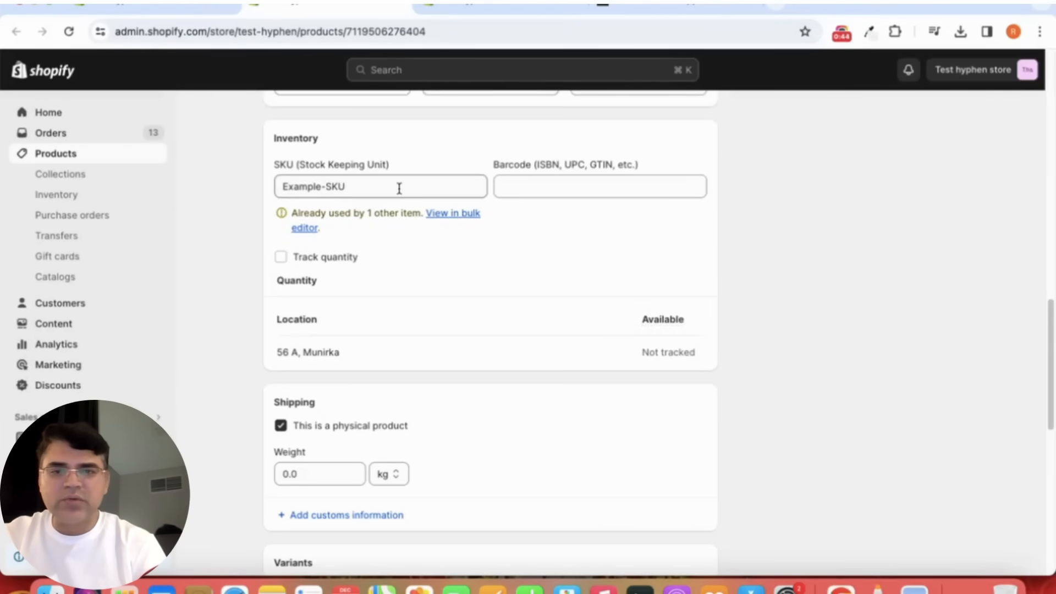
mouse_move(442, 282)
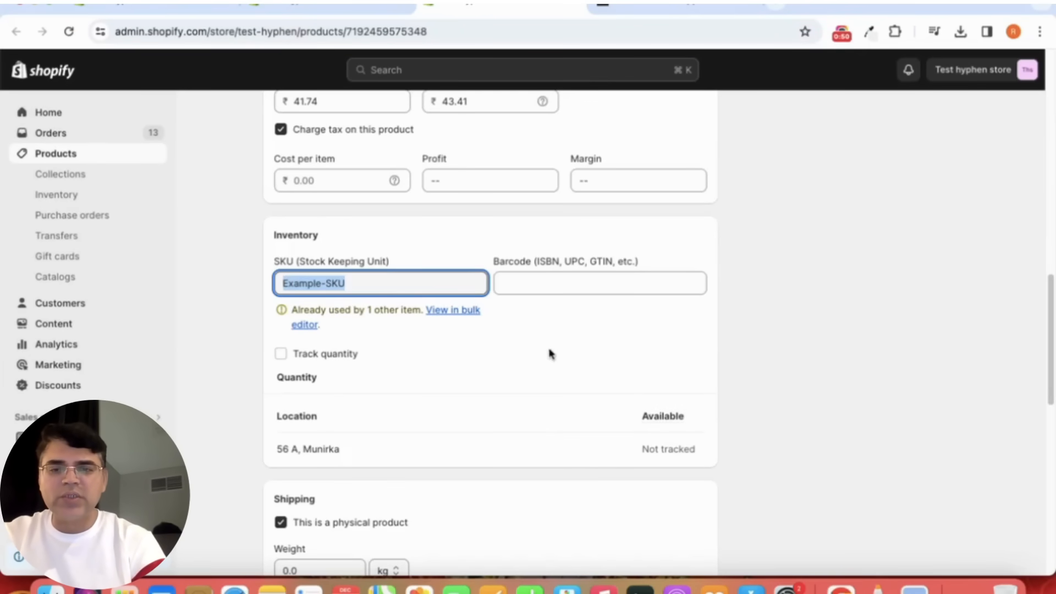
click(452, 309)
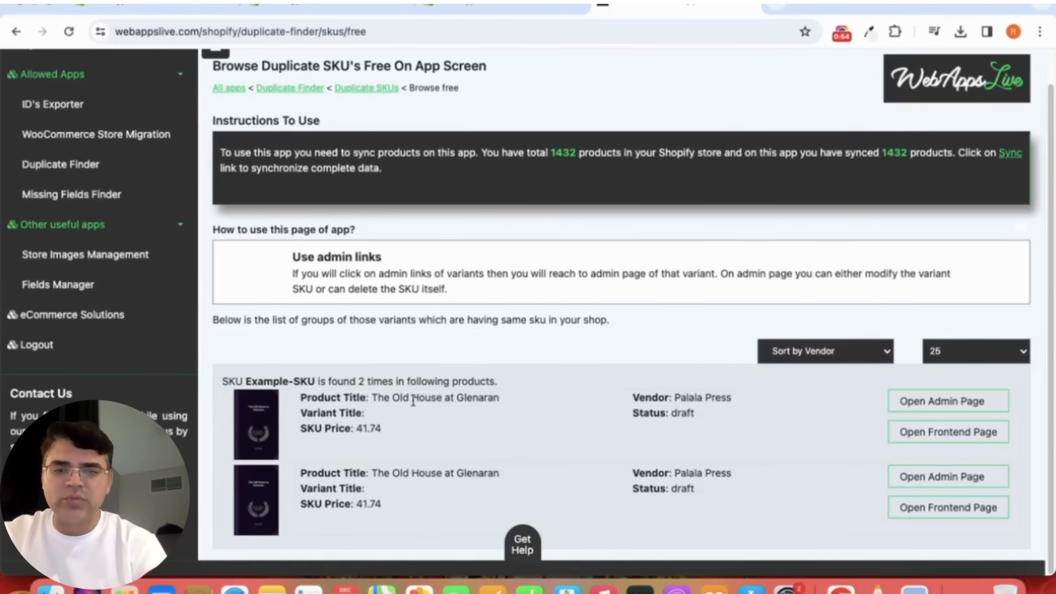
mouse_move(899, 418)
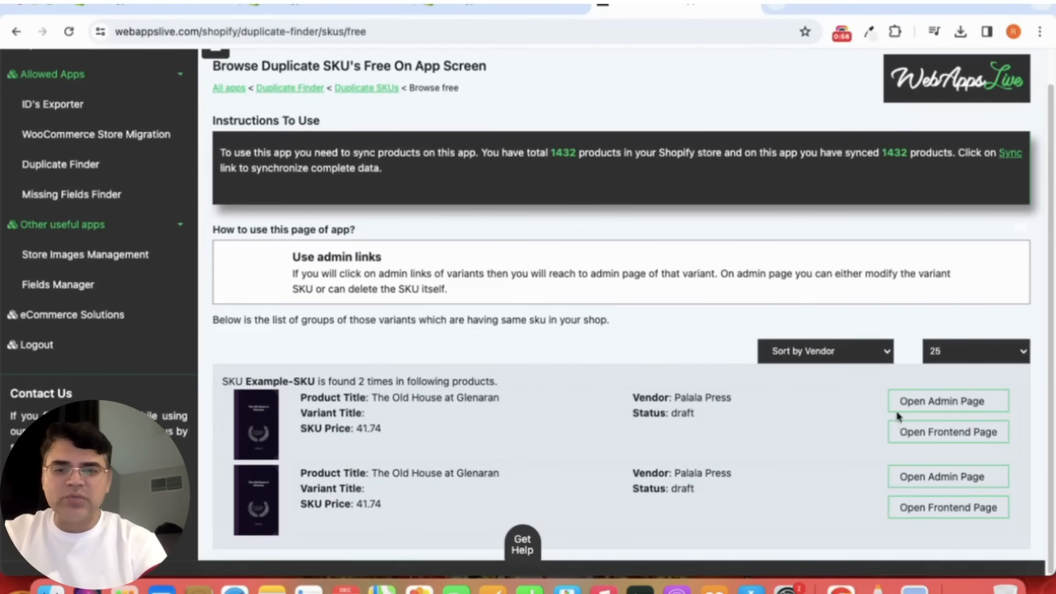
mouse_move(932, 409)
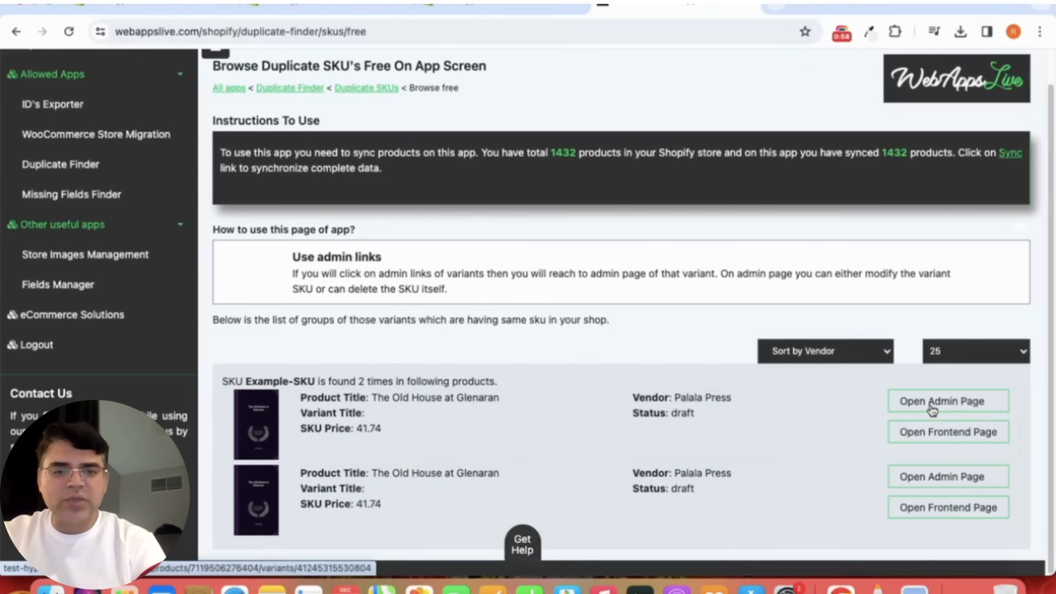
- Via Open Admin Page, view the first product's Inventory SKU field flagged as used by another item
click(947, 400)
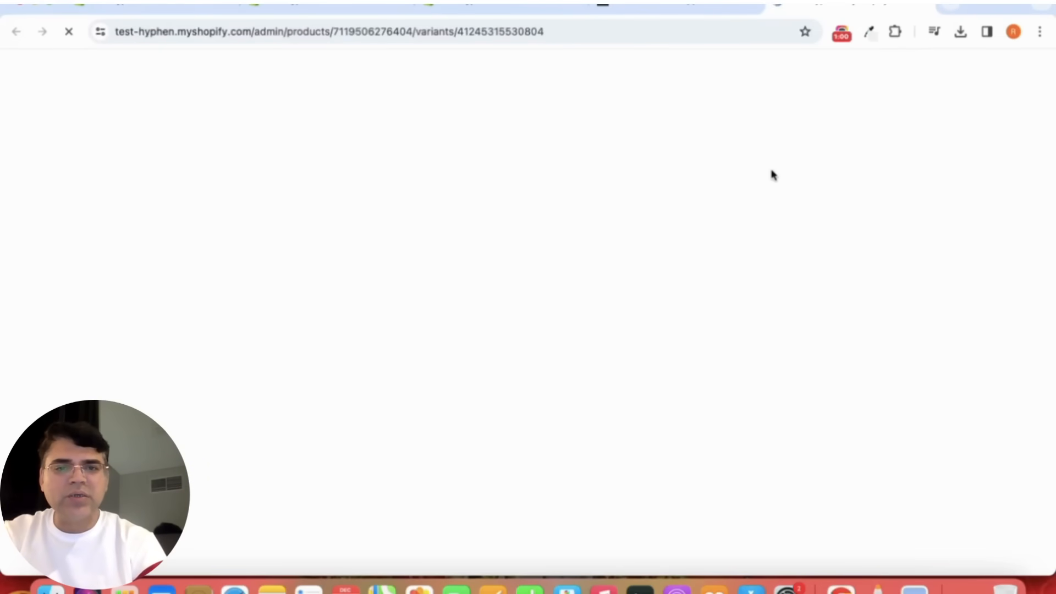
mouse_move(980, 239)
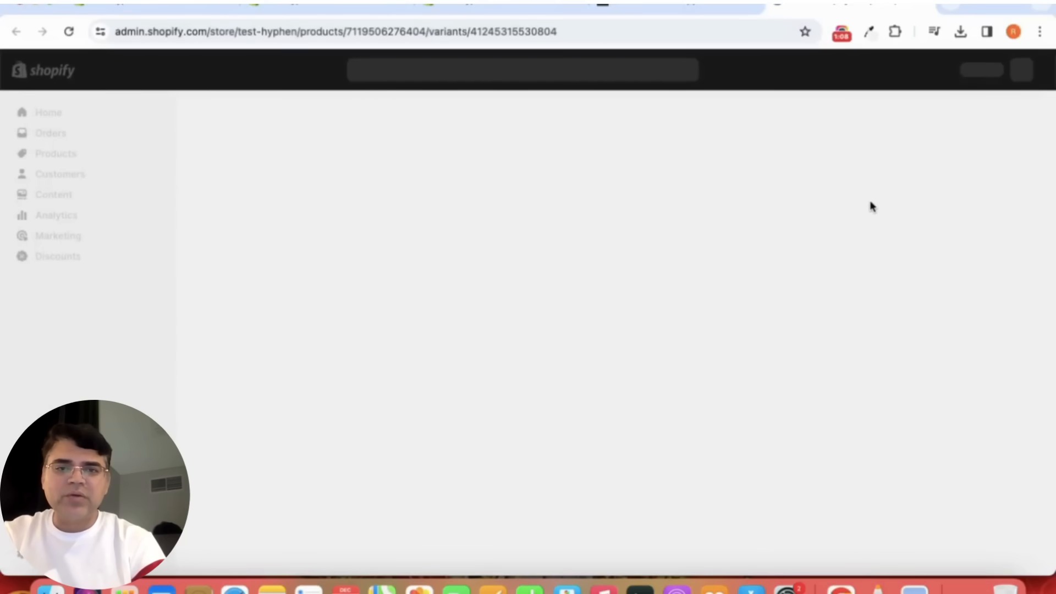
mouse_move(1012, 169)
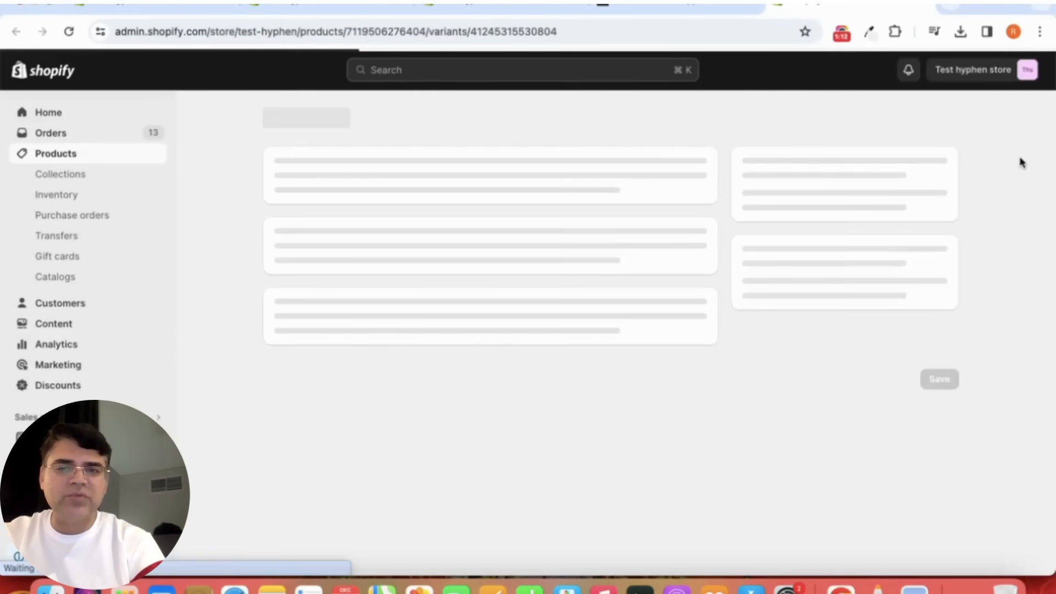
click(16, 32)
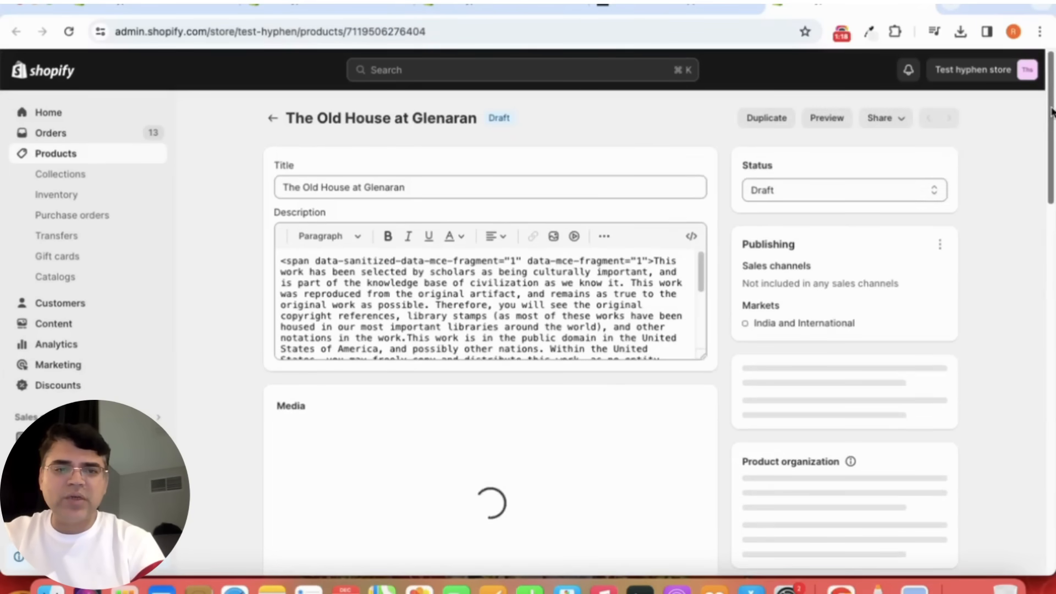
scroll(down, 3)
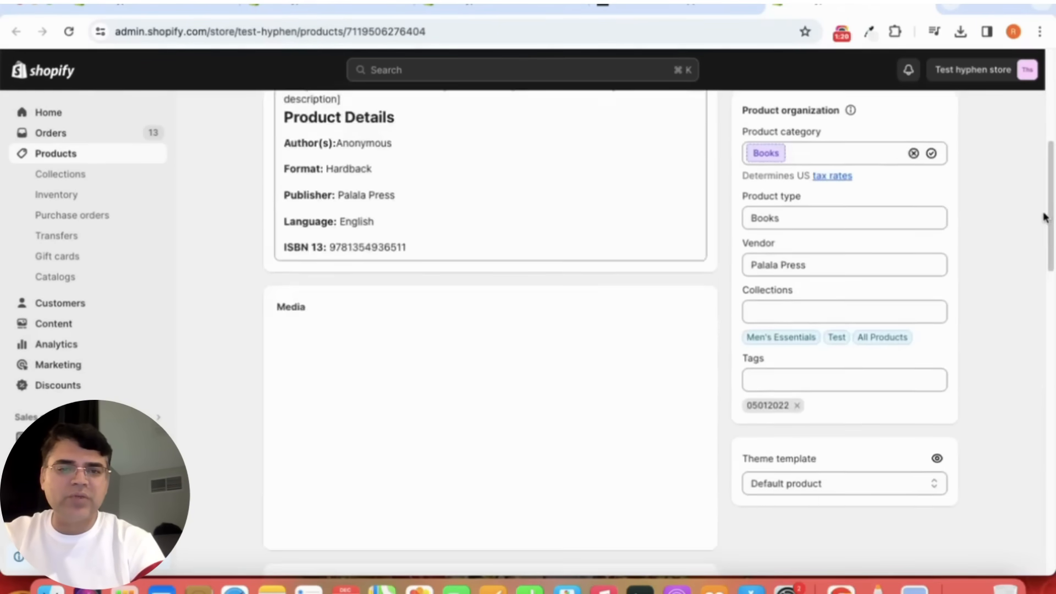
scroll(down, 3)
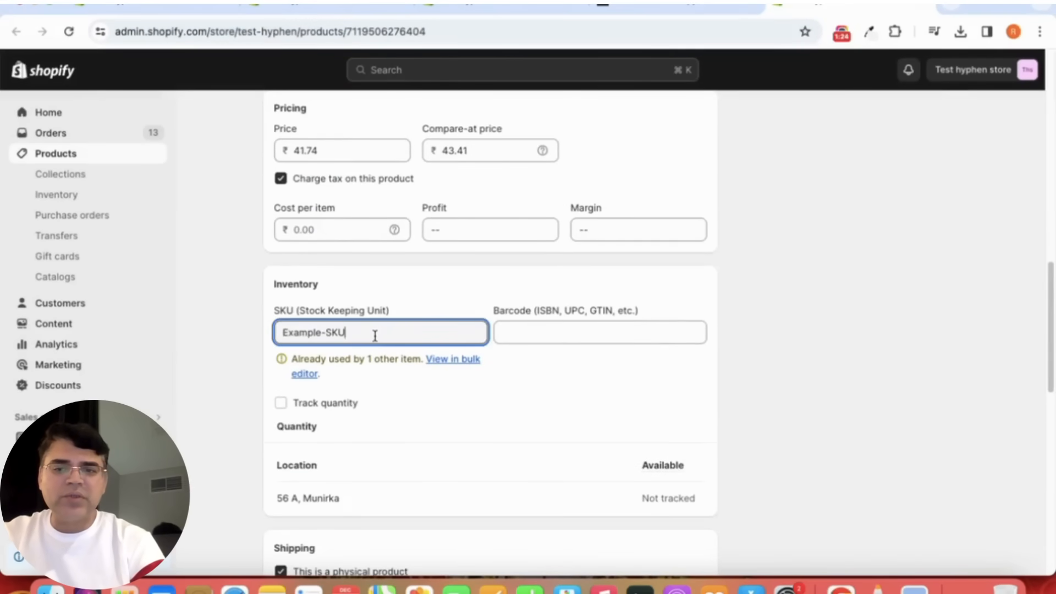
click(819, 174)
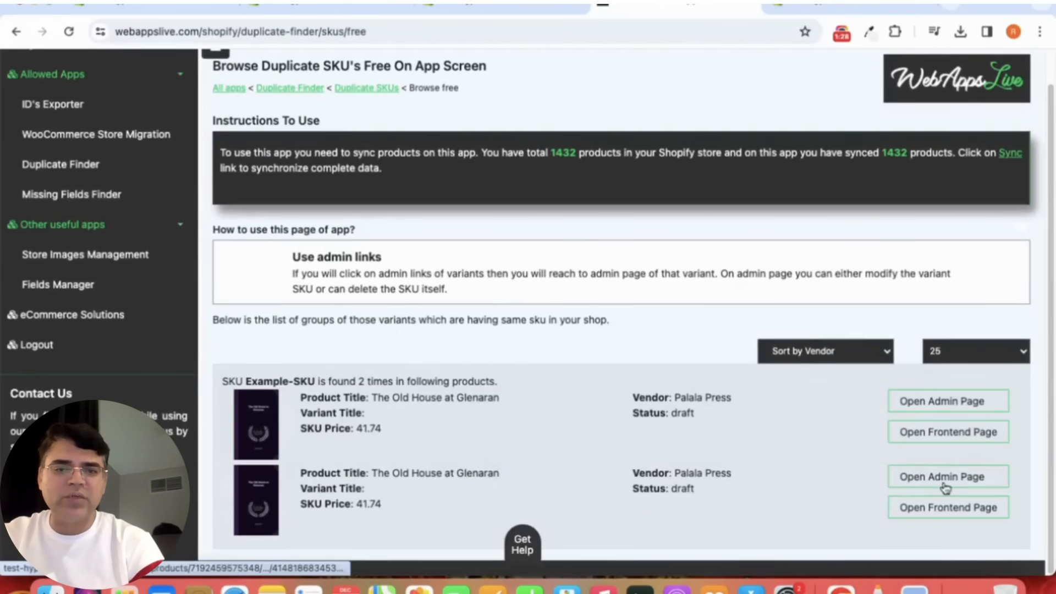
- Via Open Admin Page, view the second product's Inventory section also showing Example-SKU shared
click(947, 476)
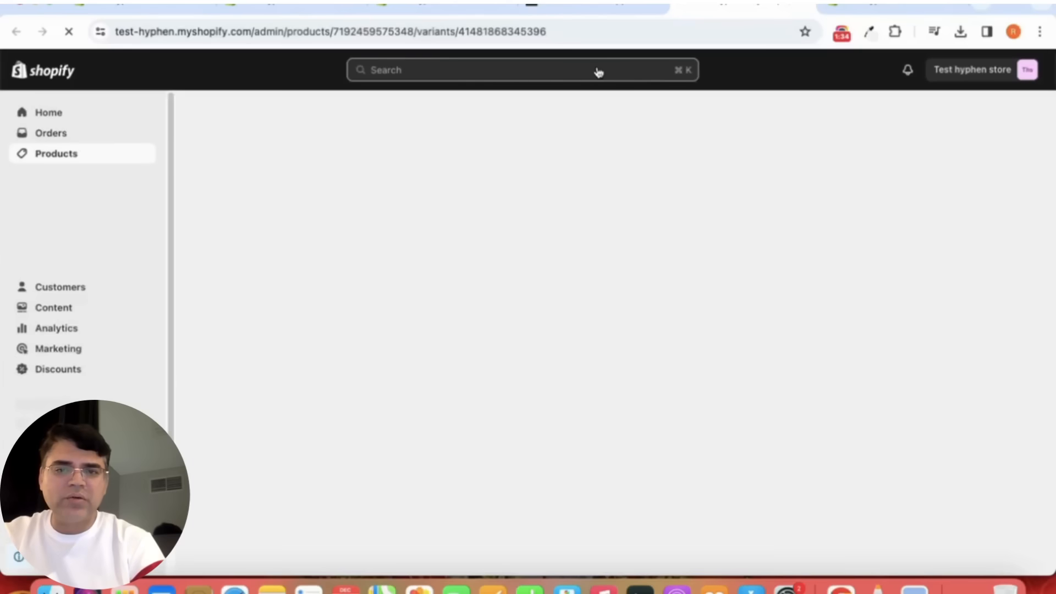
click(56, 152)
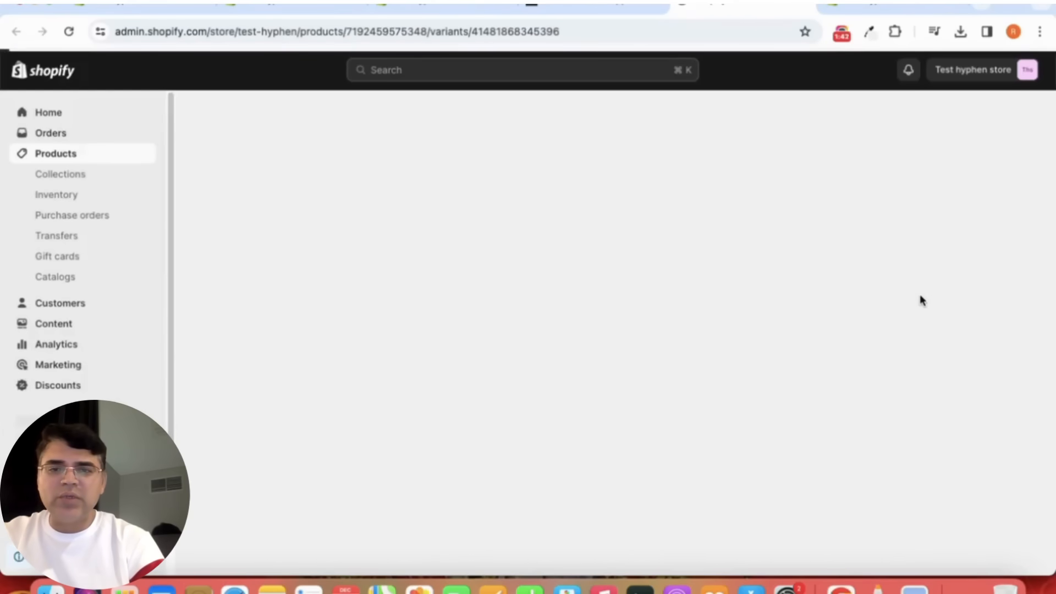
click(17, 32)
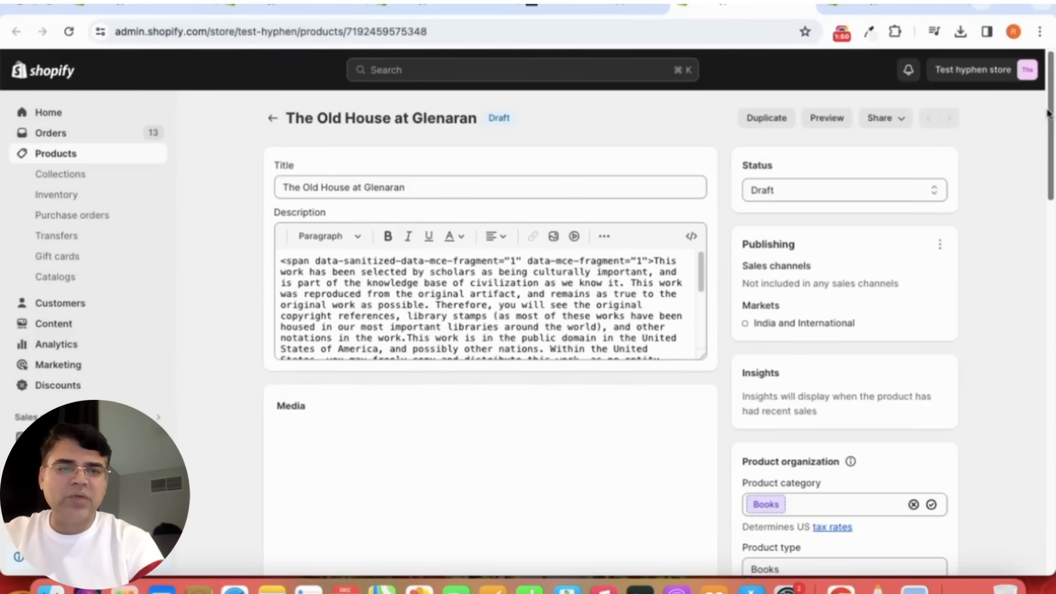
click(691, 236)
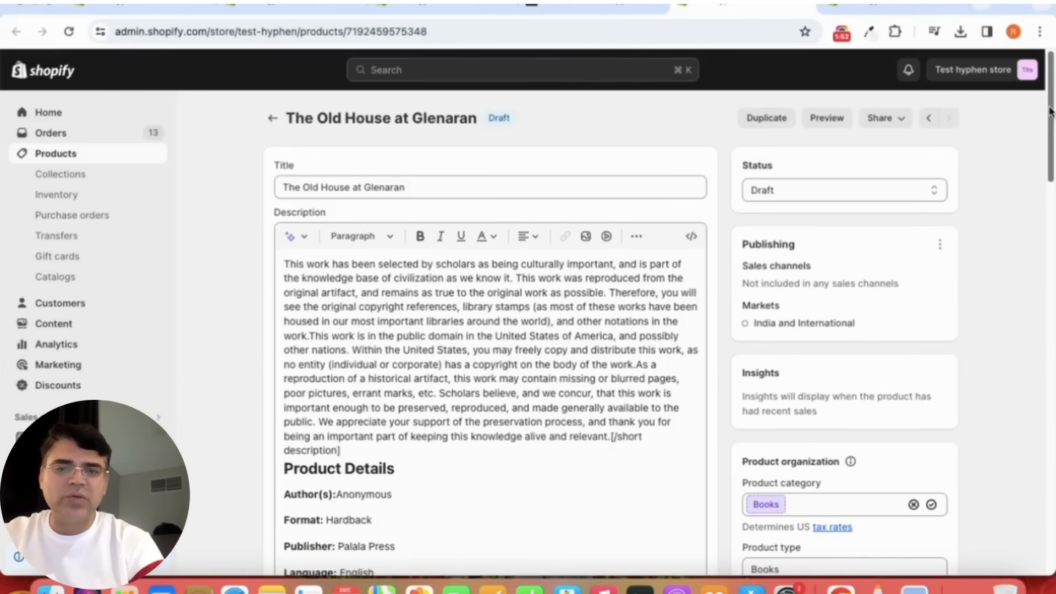
scroll(down, 3)
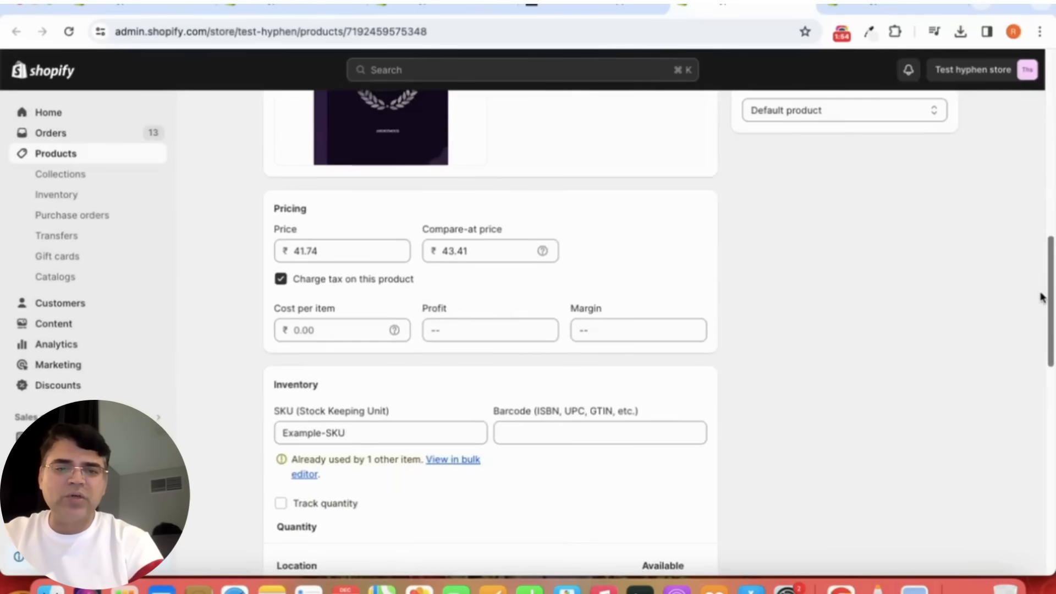
scroll(down, 3)
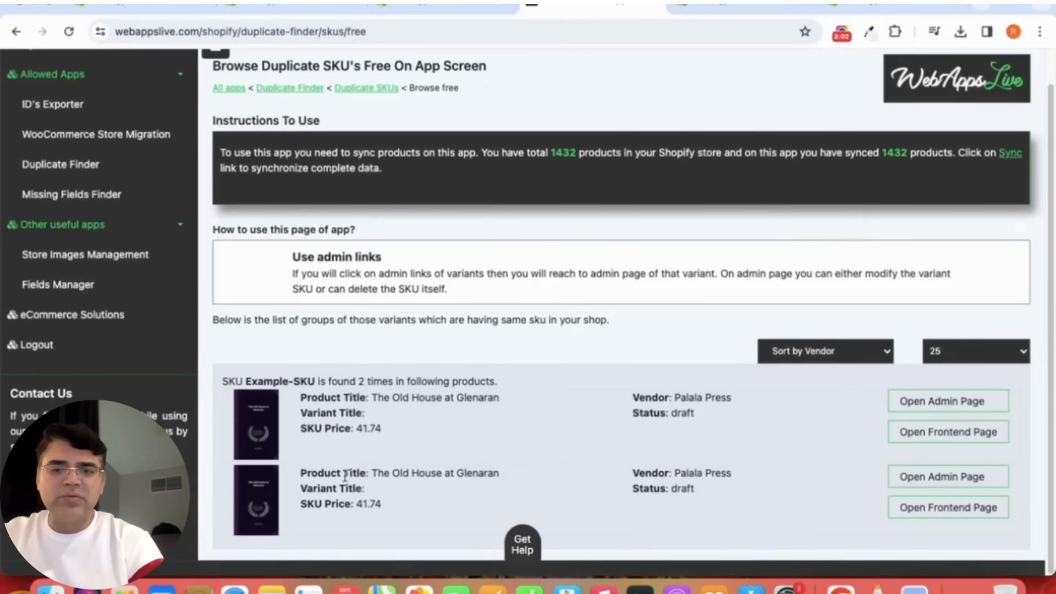
mouse_move(387, 352)
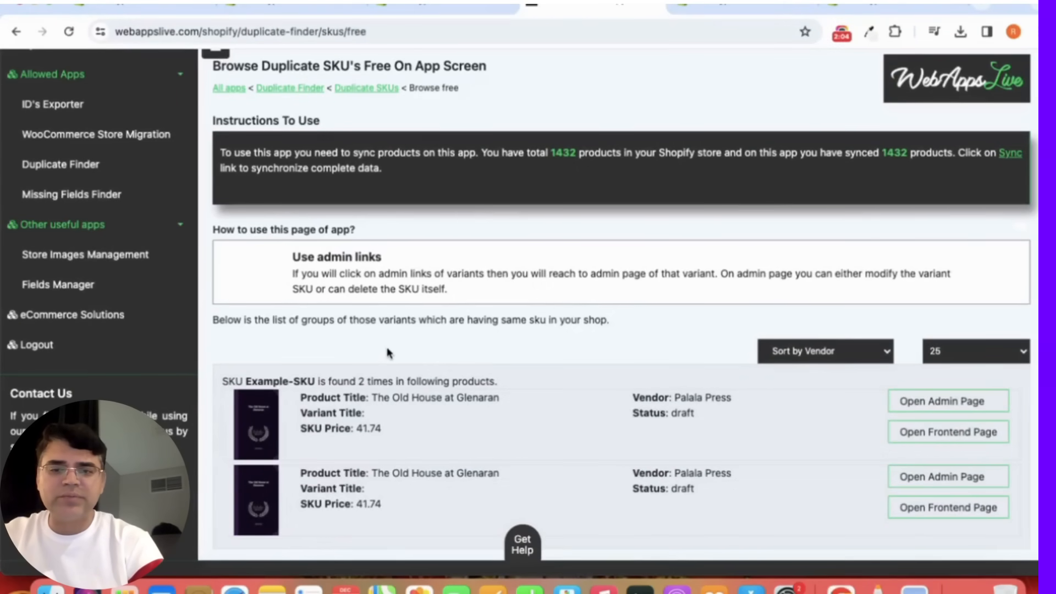